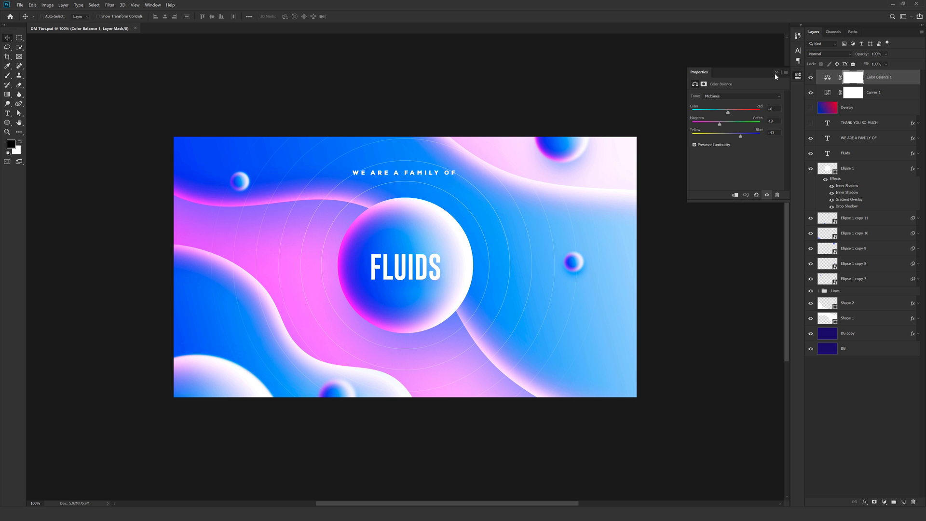
- Start a new Photoshop document with Ctrl+N
key("ctrl+n")
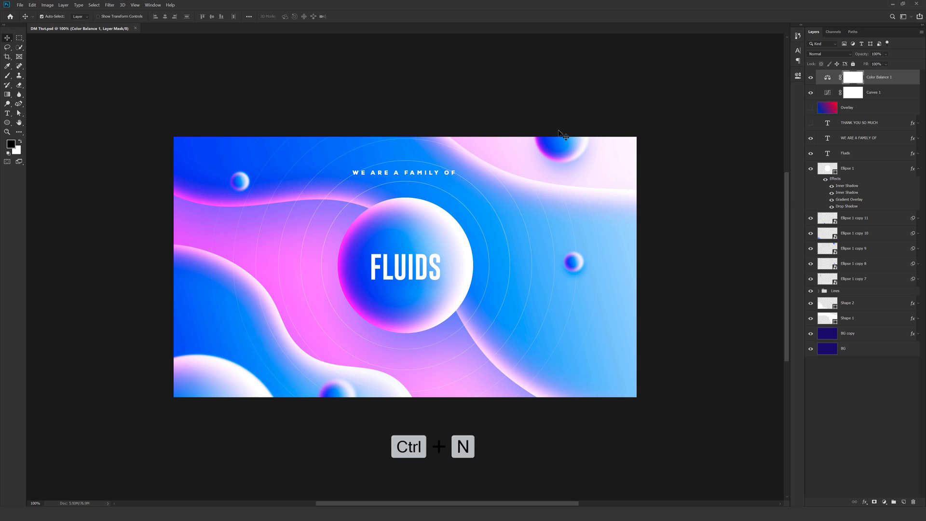
- Create a 1920×1080 px document from the recent preset, named 'Fluids'
key("Ctrl+N")
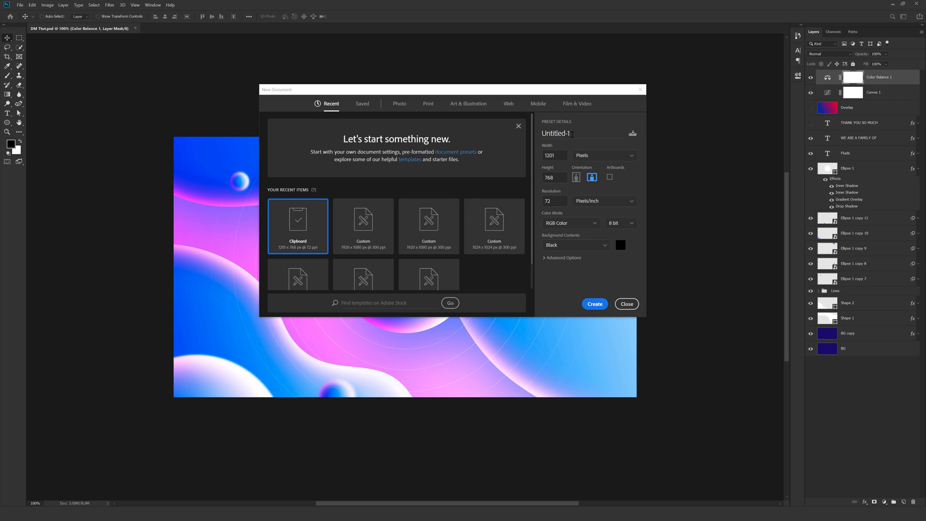
triple_click(555, 133)
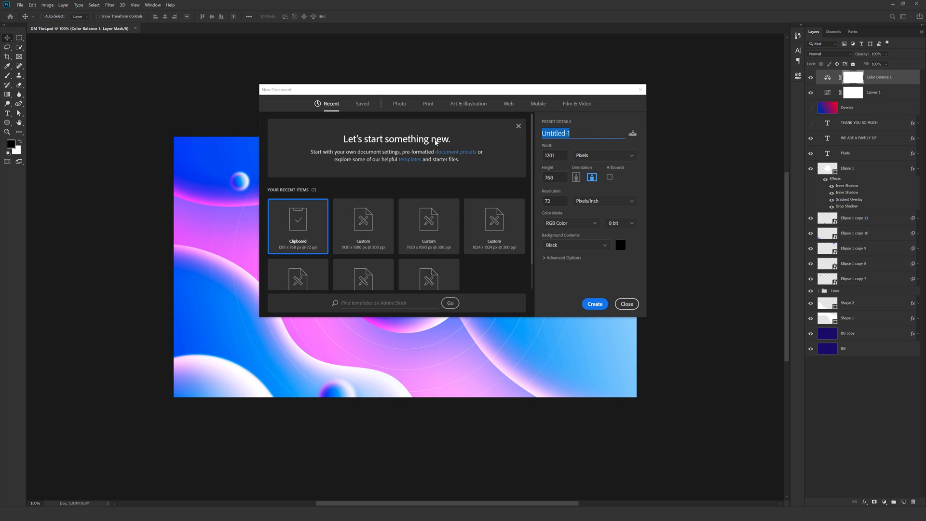
left_click(429, 226)
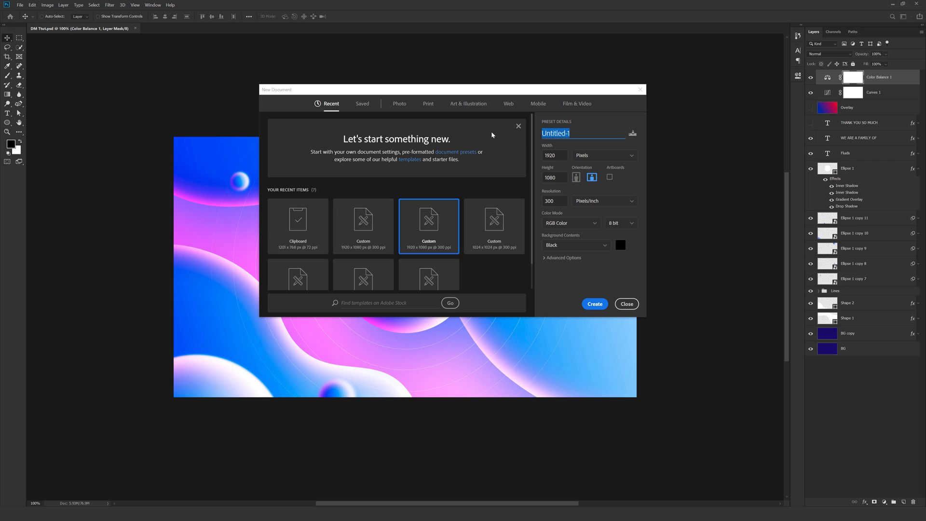
type("Fl")
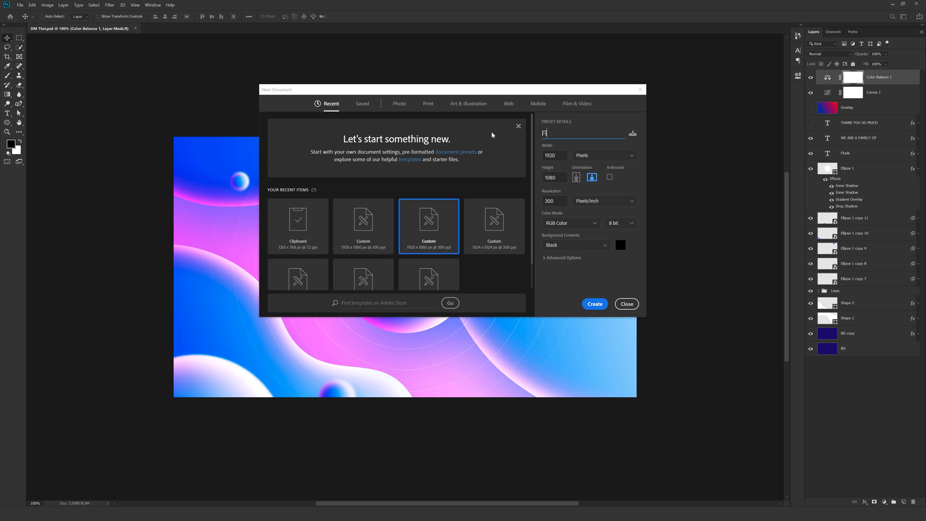
type("uids")
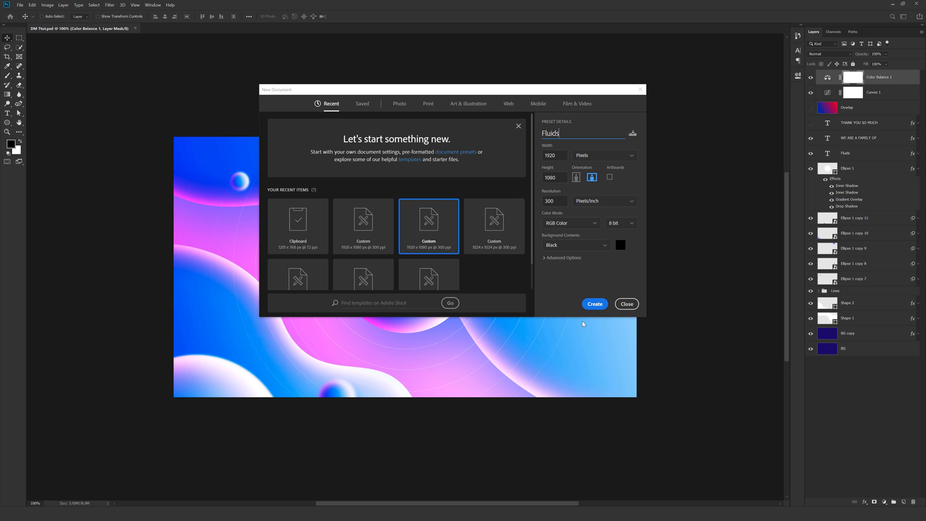
left_click(594, 303)
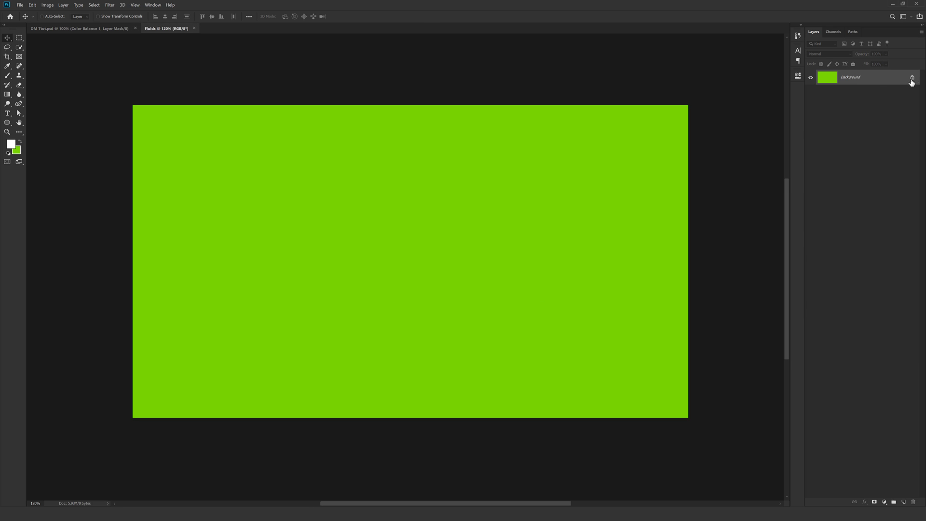
- Unlock the Background as layer 'BG' and fill it with a diagonal purple-to-pale-pink gradient
double_click(850, 76)
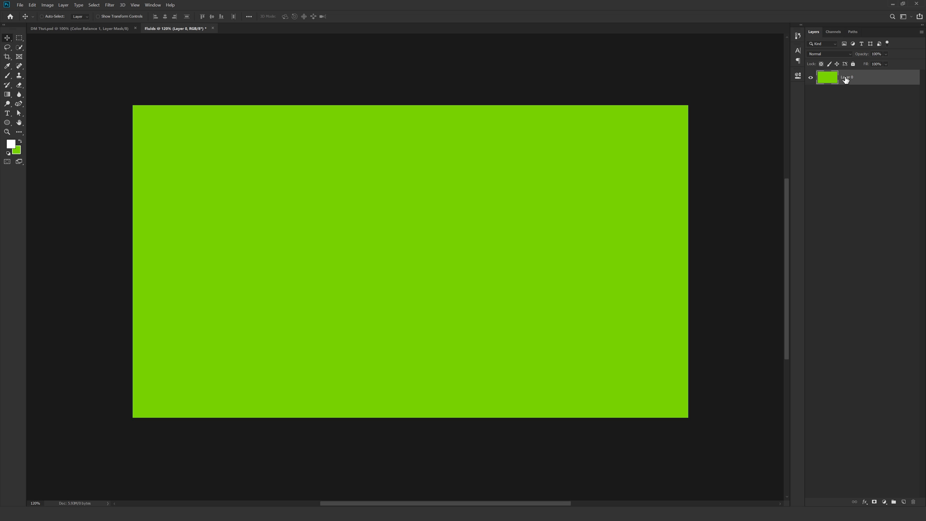
double_click(848, 76)
type("BG")
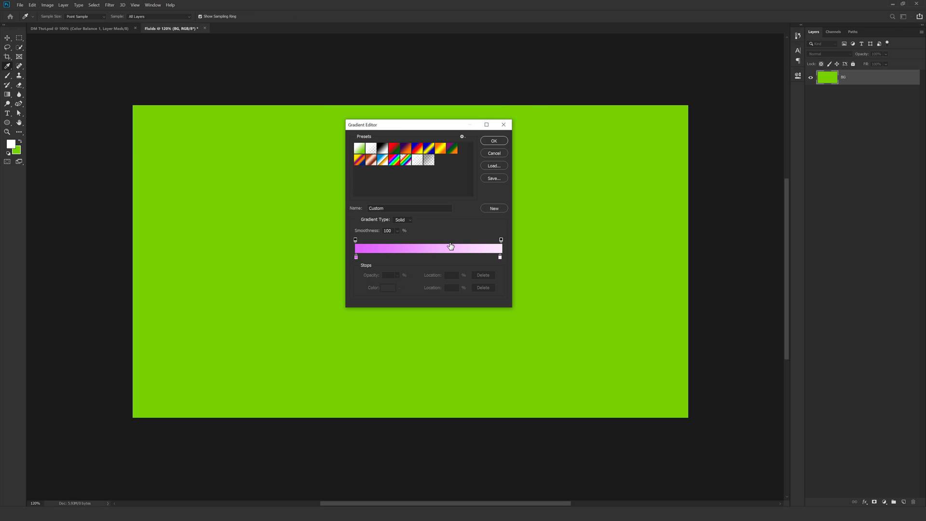
left_click(356, 256)
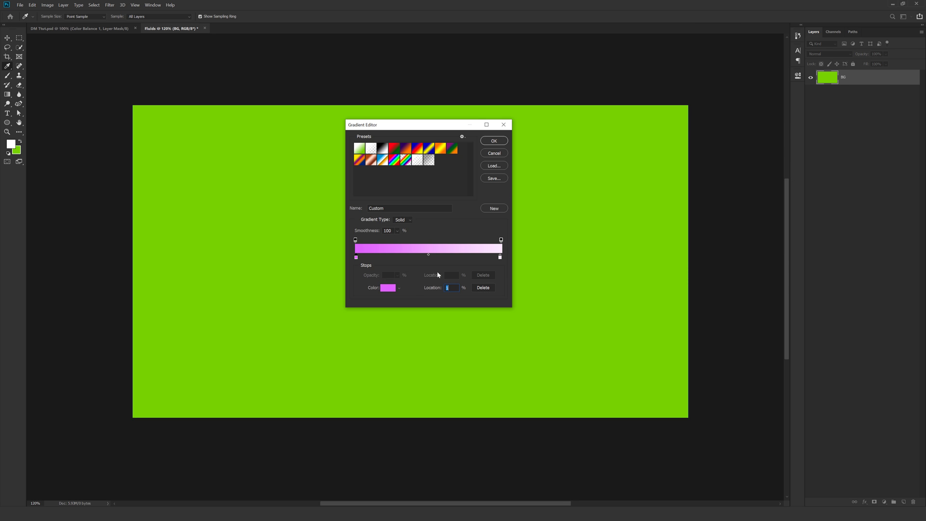
mouse_move(485, 265)
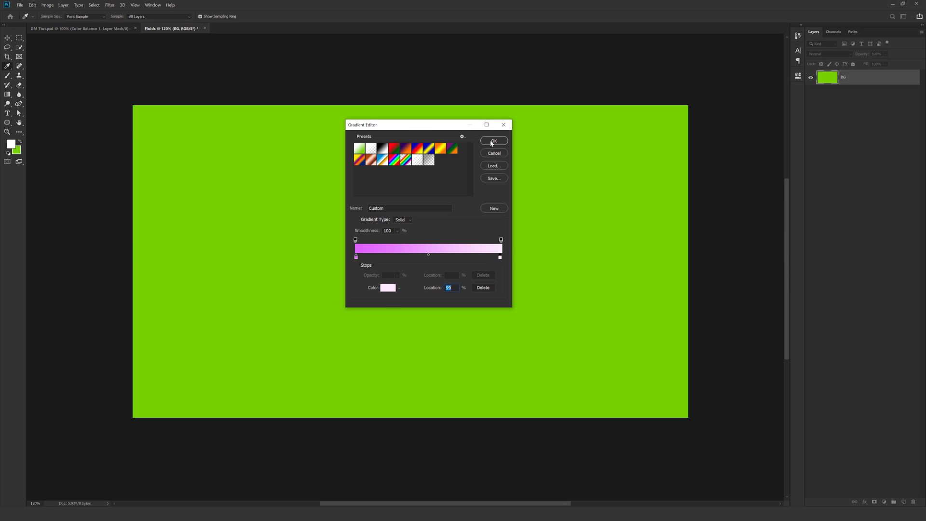
left_click(494, 141)
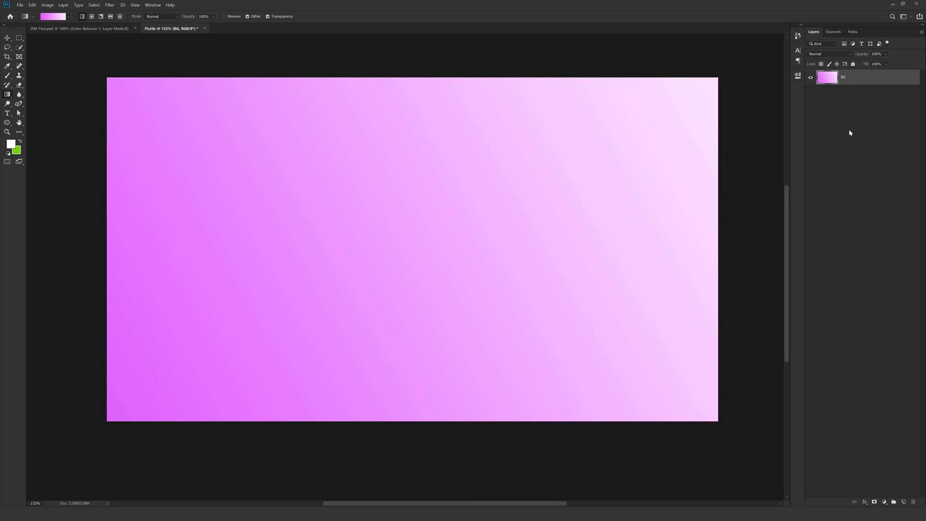
- Draw a white circle with the Ellipse tool and rename its layer 'Circle_01'
left_click(7, 122)
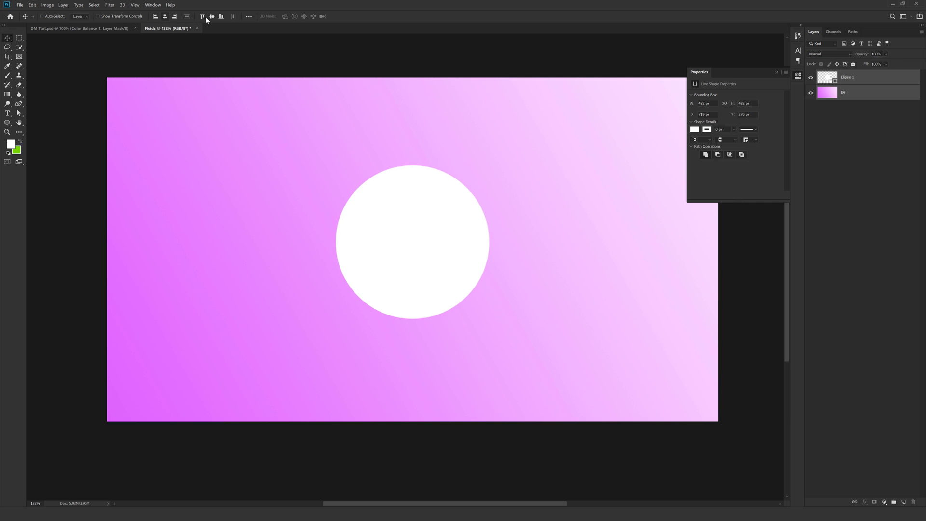
double_click(850, 77)
type("Circle_01")
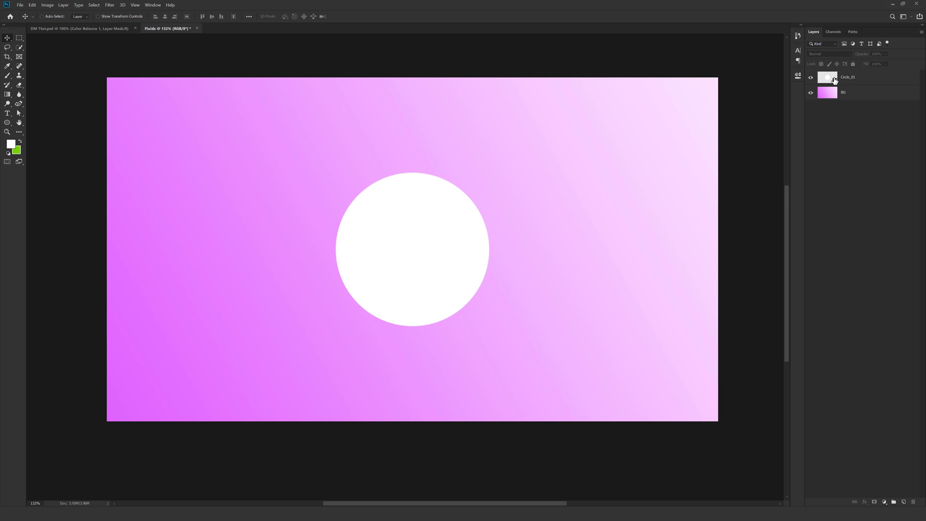
left_click(857, 77)
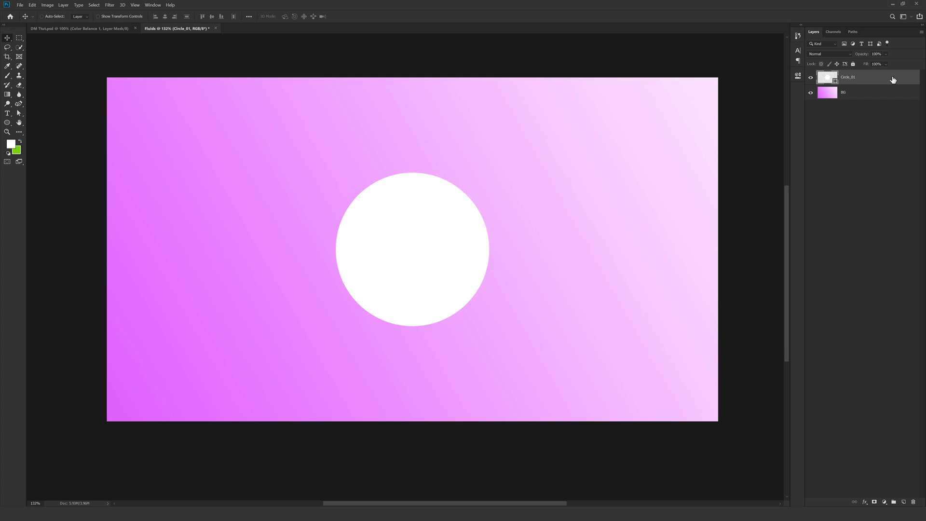
- Add a reset Gradient Overlay to Circle_01 and make its first stop light blue
double_click(856, 76)
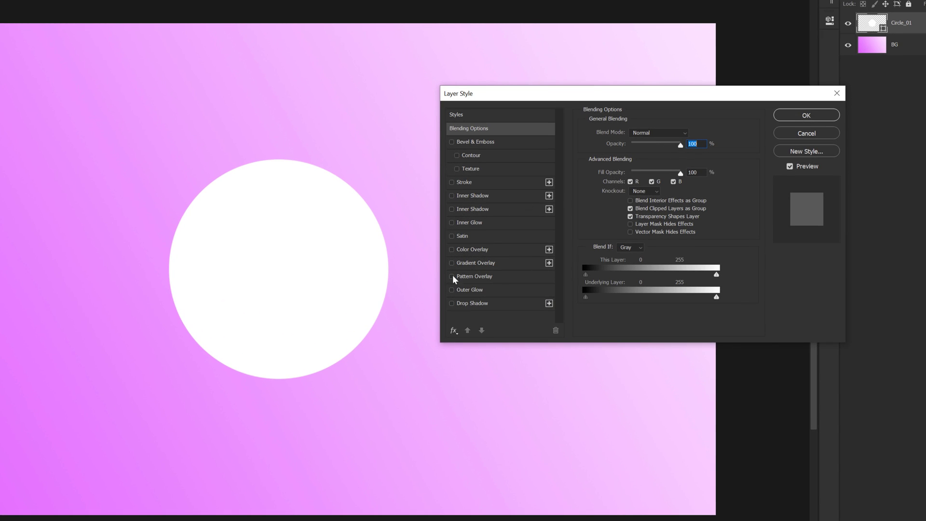
left_click(474, 262)
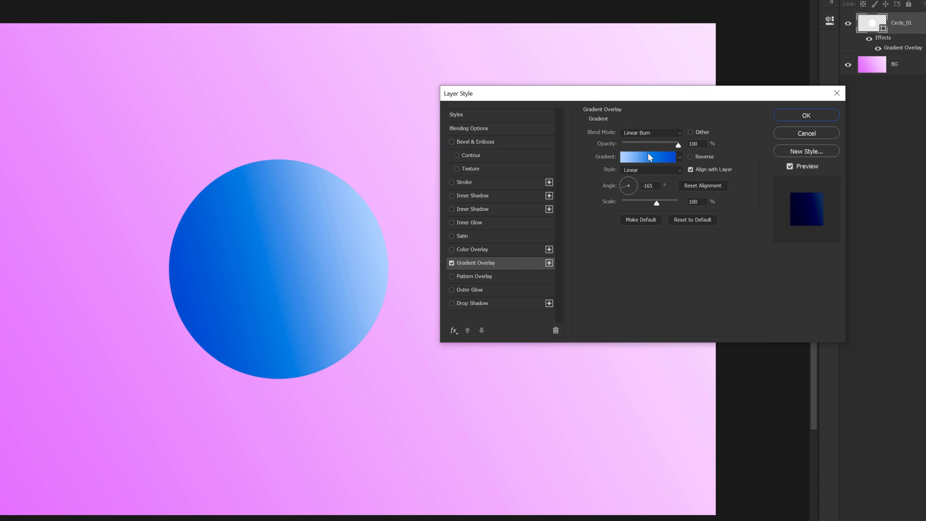
mouse_move(639, 142)
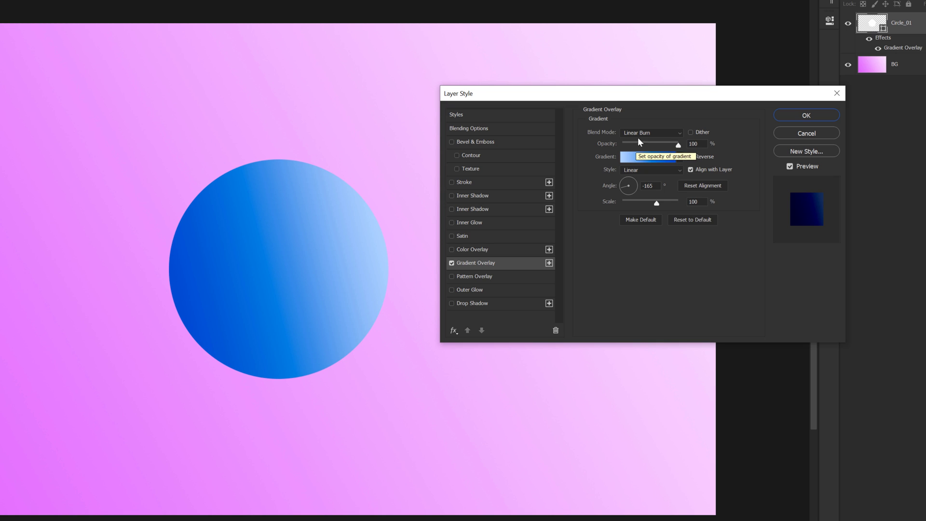
left_click(692, 219)
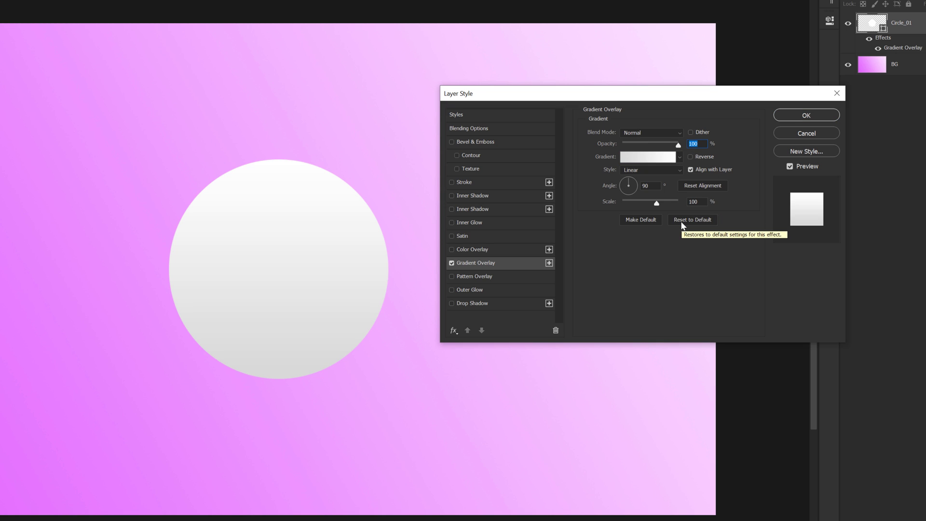
mouse_move(623, 169)
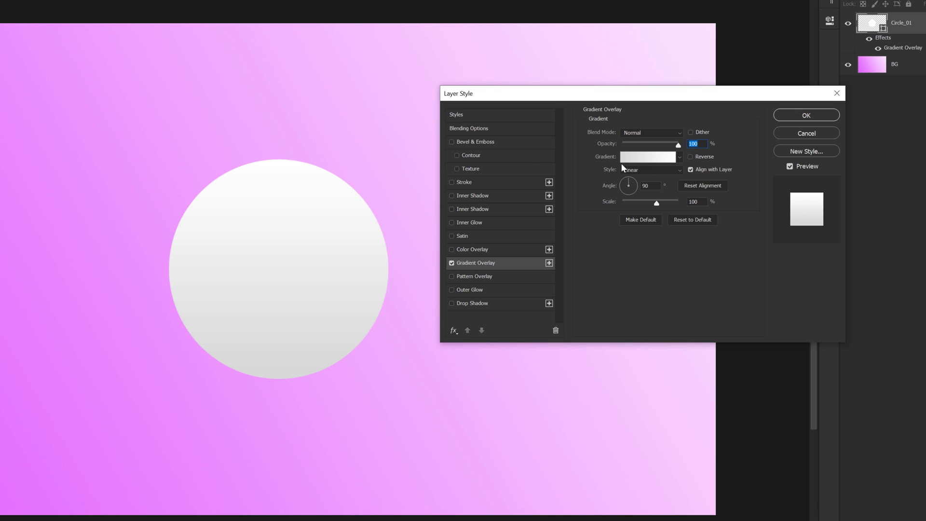
left_click(647, 157)
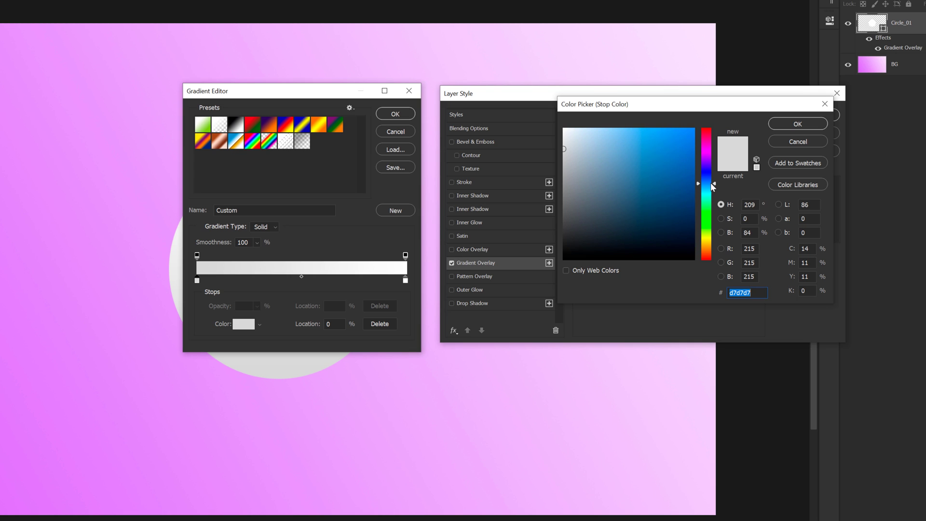
left_click(587, 124)
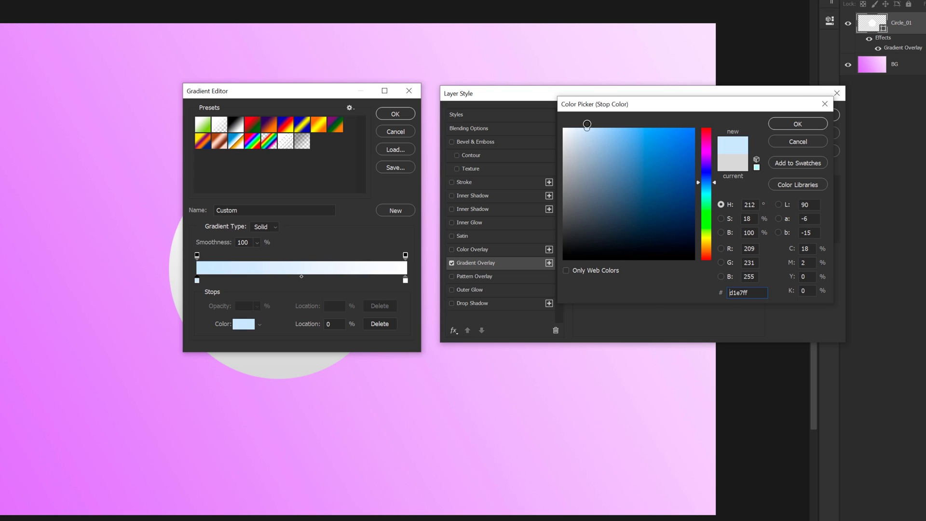
left_click(797, 124)
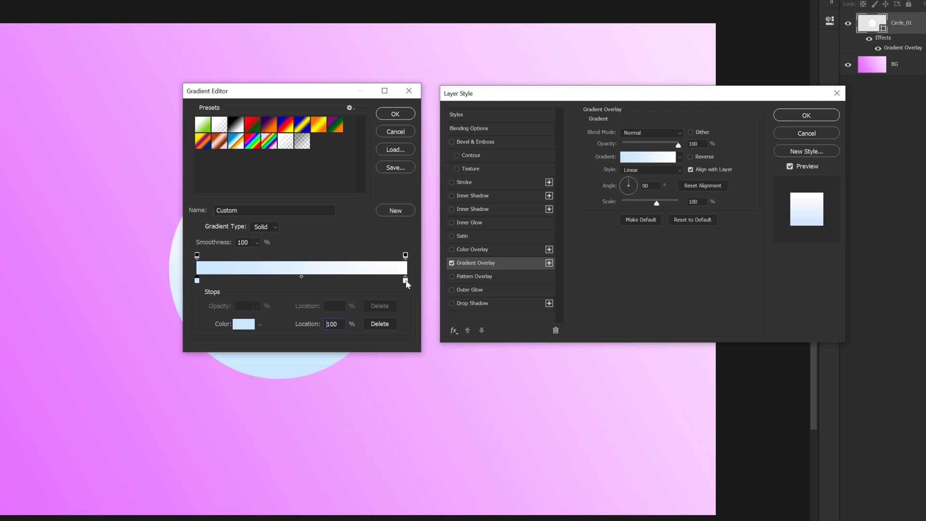
- Make the last gradient stop vivid blue, set angle -165°, and shift the midpoint
left_click(242, 324)
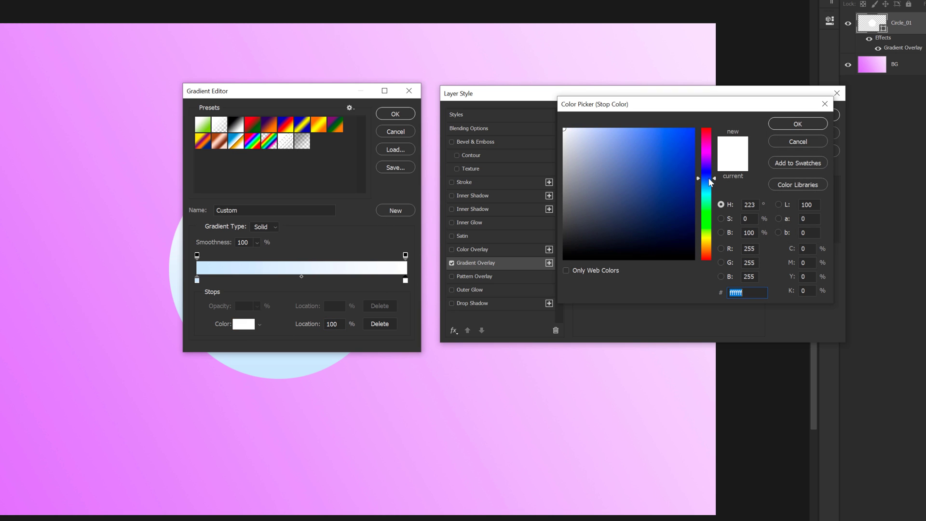
left_click(676, 122)
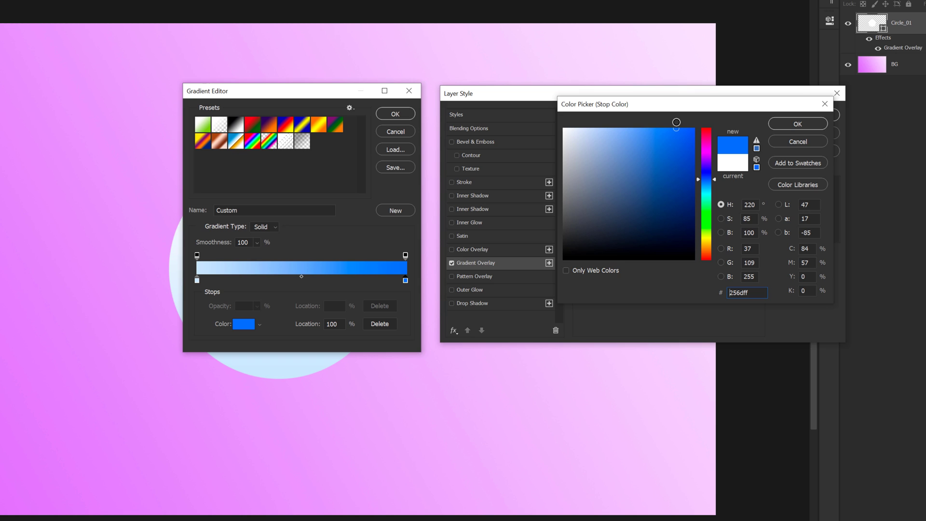
left_click(797, 124)
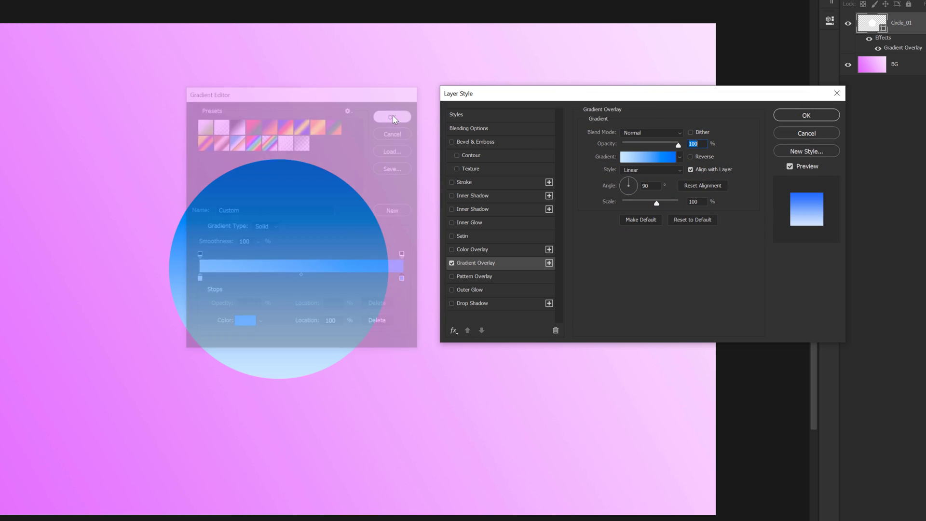
left_click(391, 116)
type("-165")
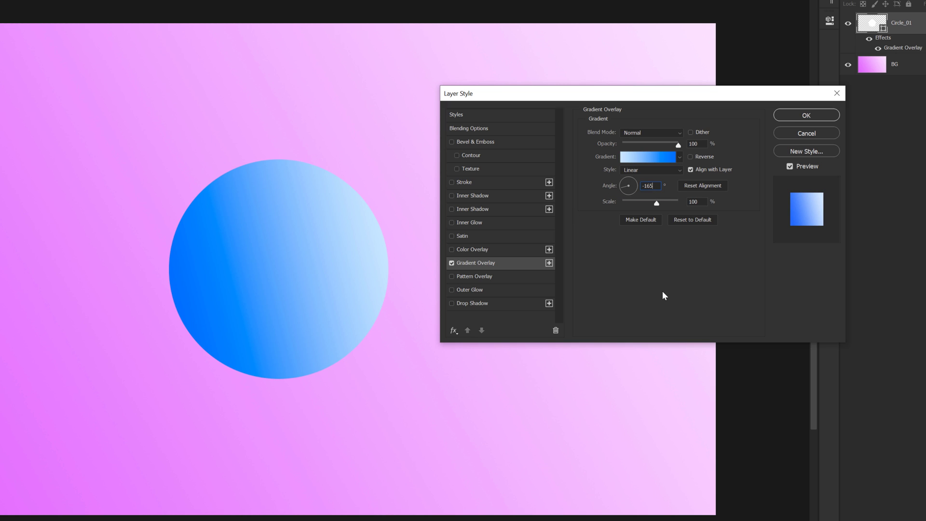
triple_click(649, 185)
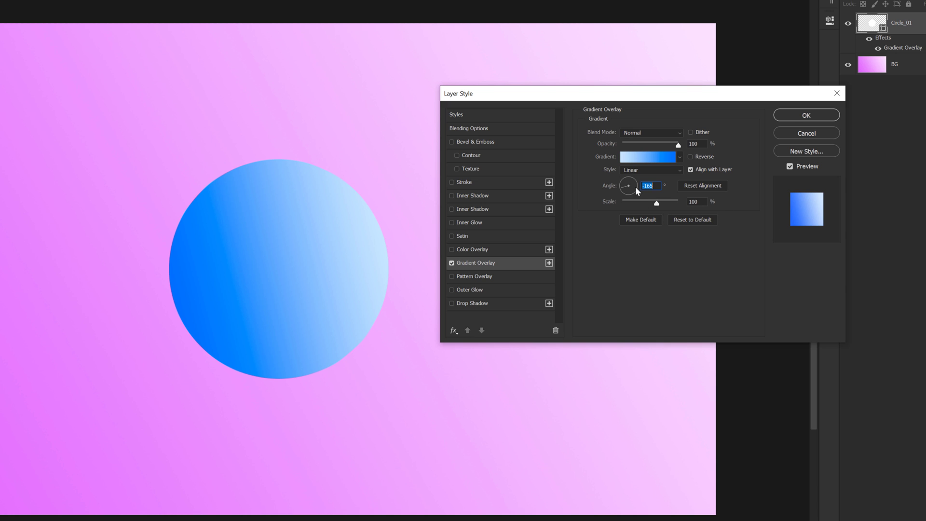
left_click(647, 156)
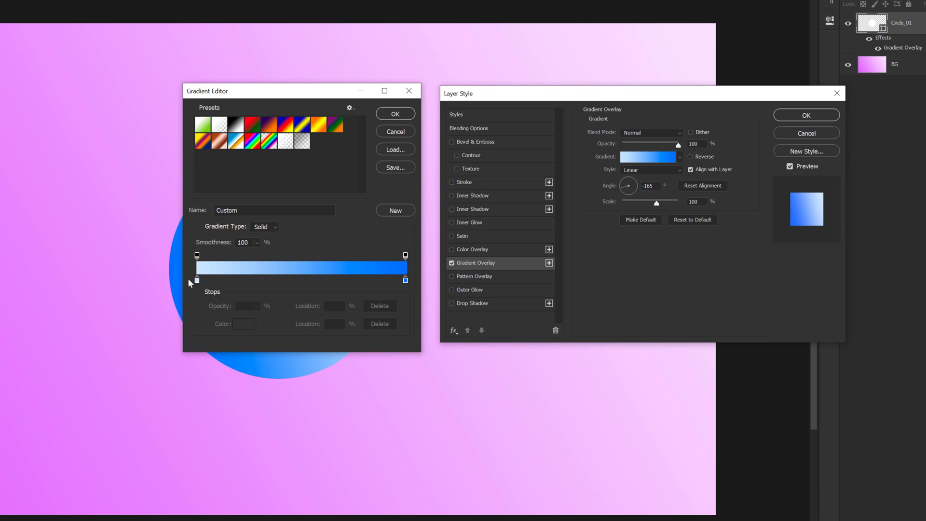
left_click(197, 281)
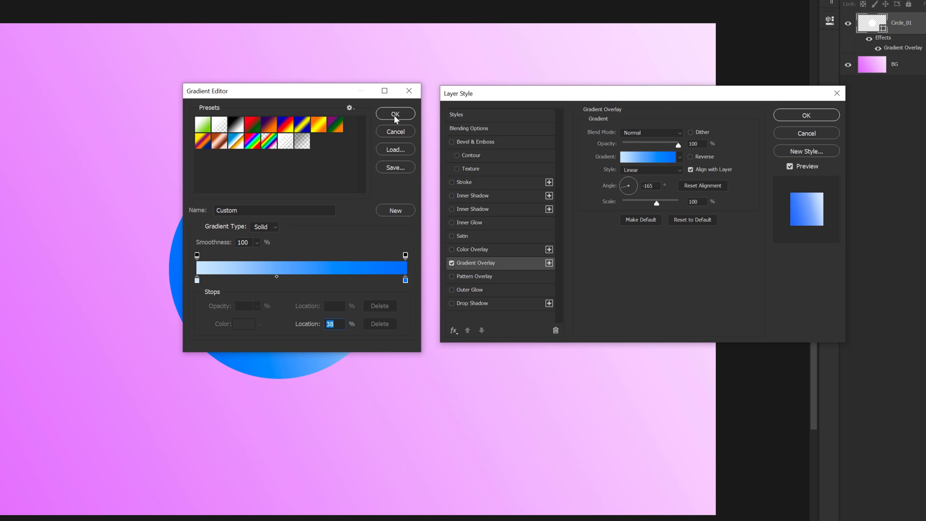
left_click(395, 113)
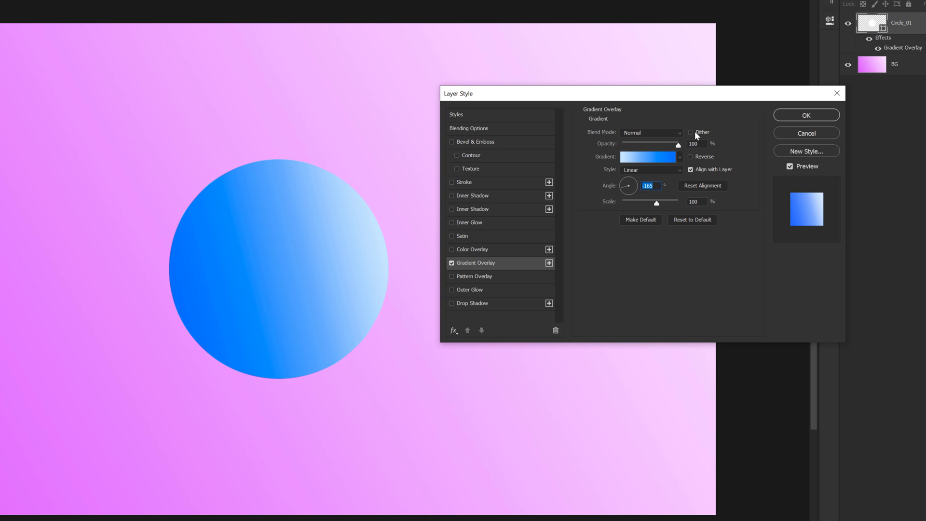
mouse_move(608, 170)
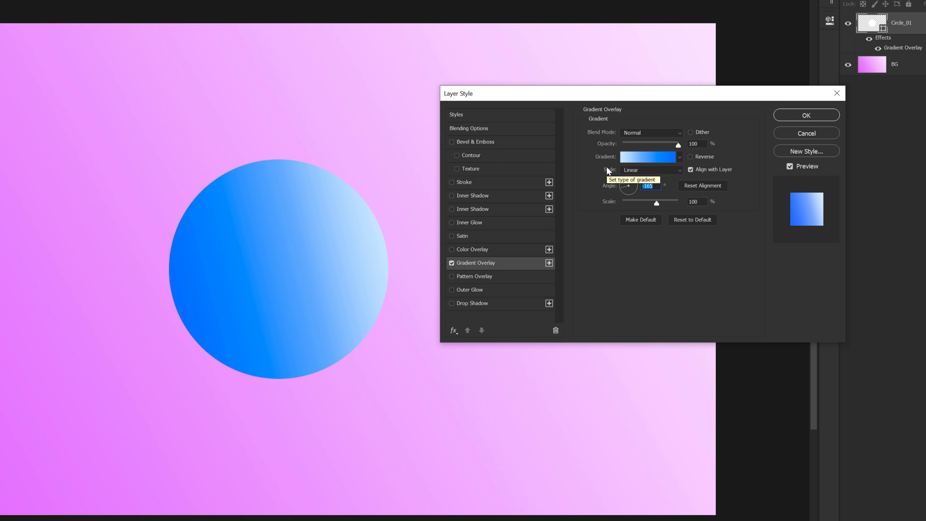
mouse_move(464, 203)
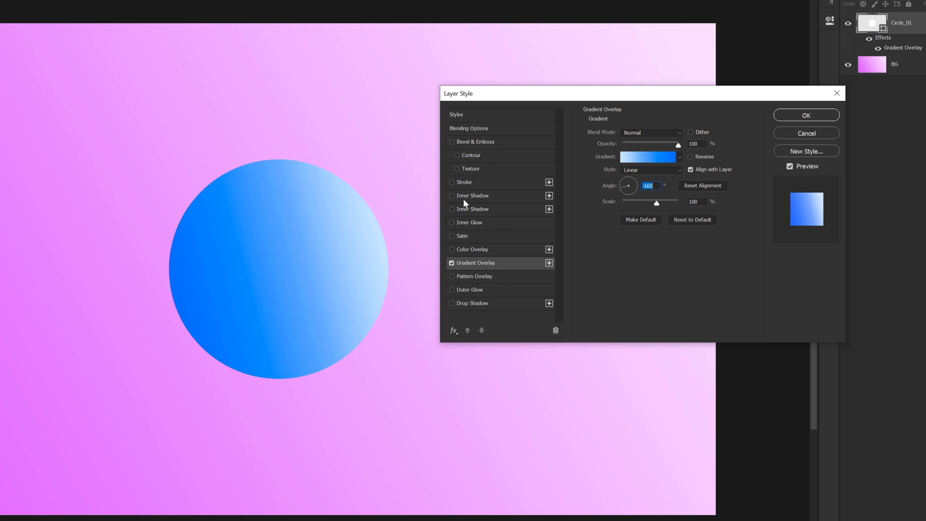
- Add a pale blue Color Dodge inner shadow to Circle_01
left_click(452, 195)
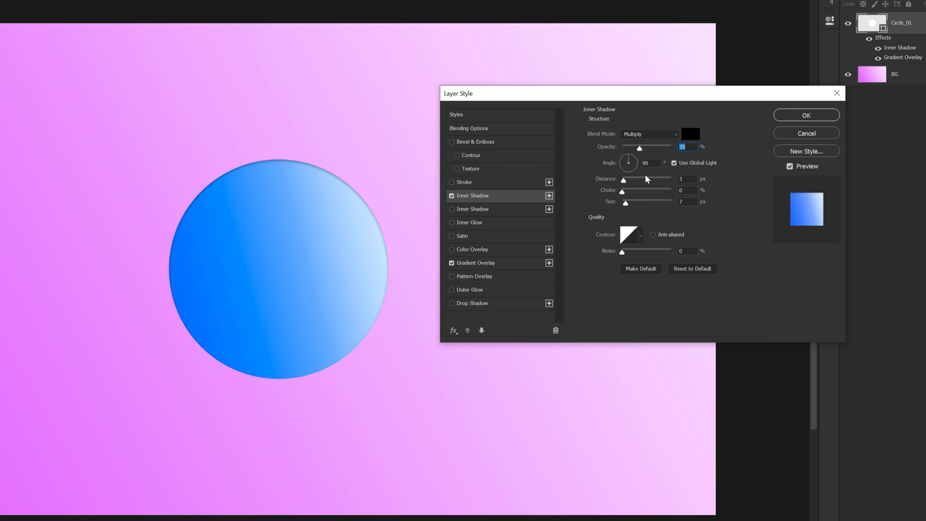
mouse_move(647, 134)
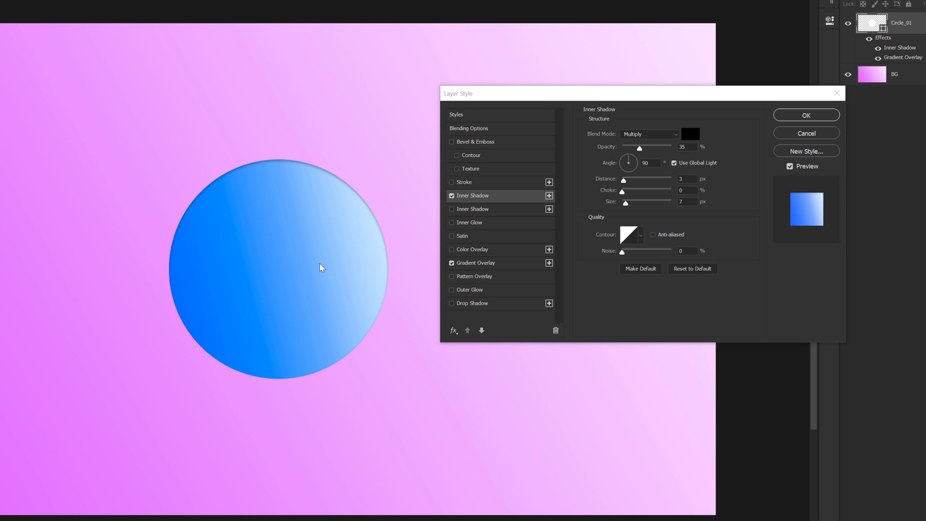
left_click(648, 134)
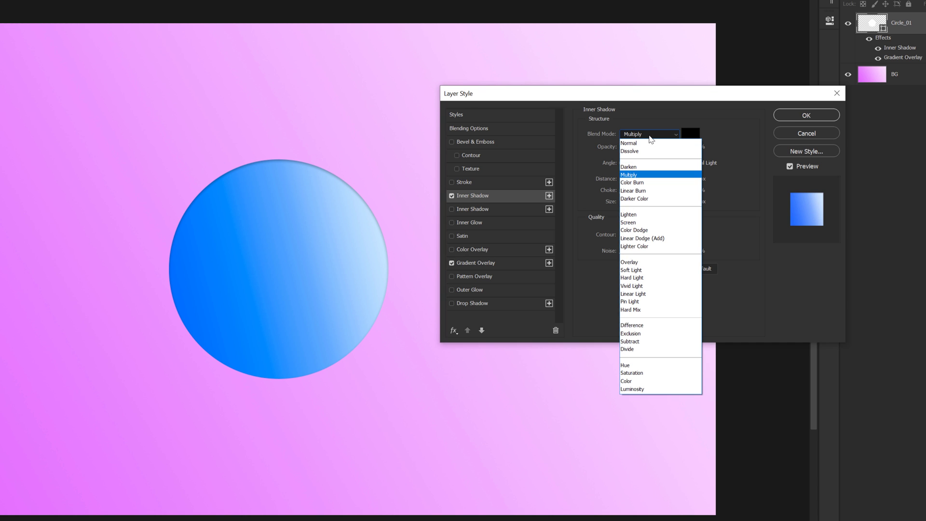
mouse_move(648, 252)
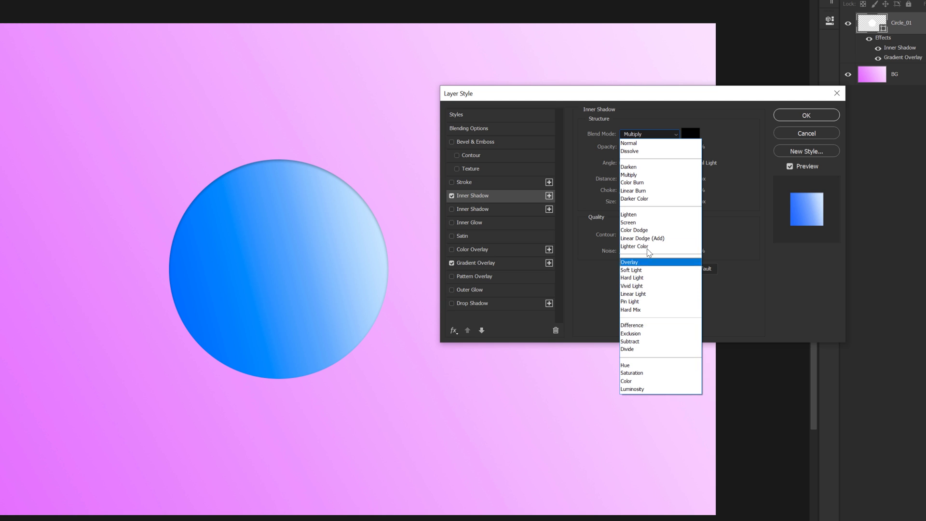
left_click(634, 229)
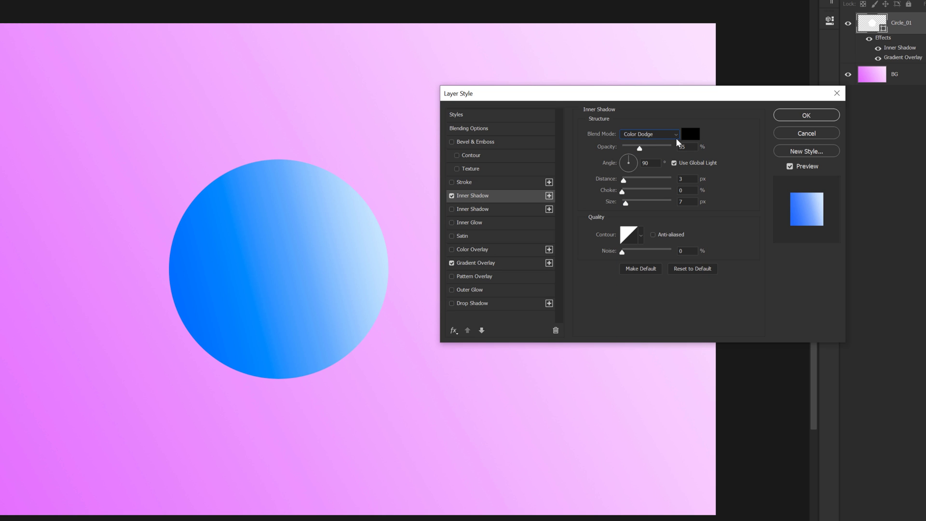
left_click(689, 134)
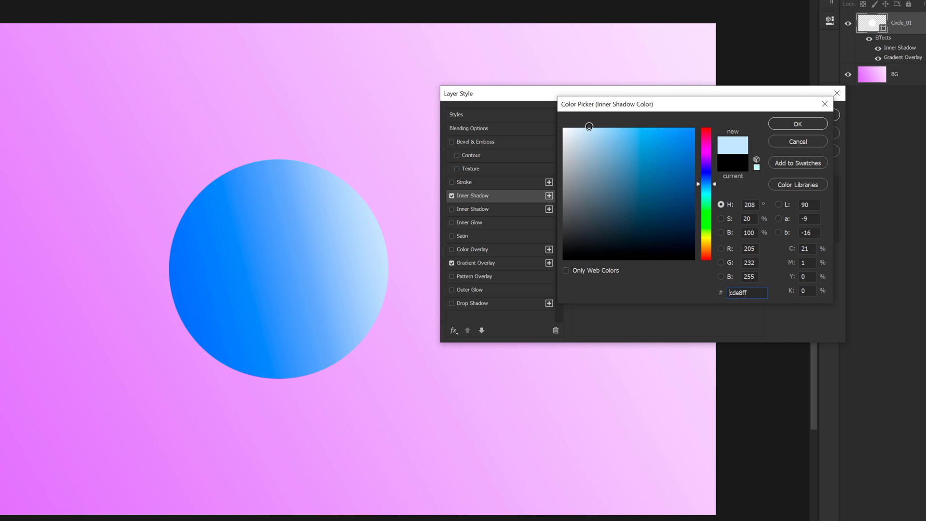
left_click(796, 124)
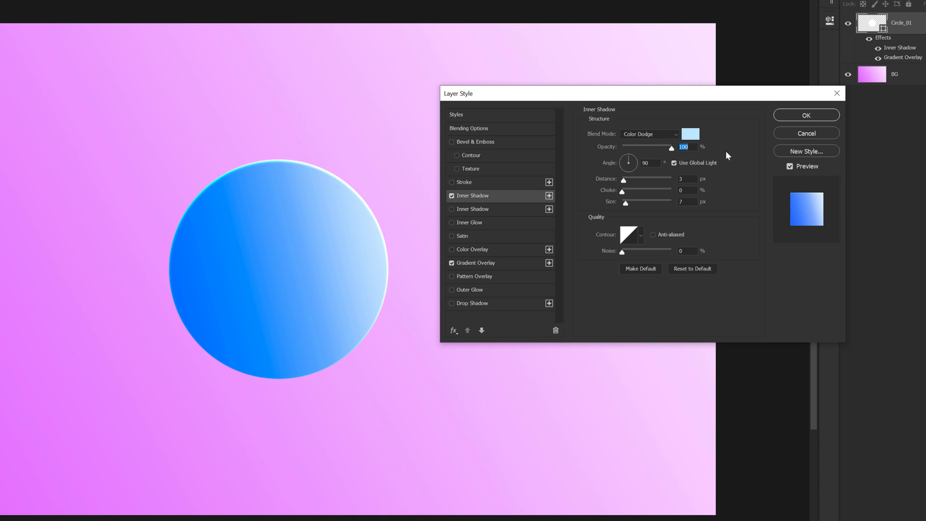
mouse_move(632, 243)
type("100")
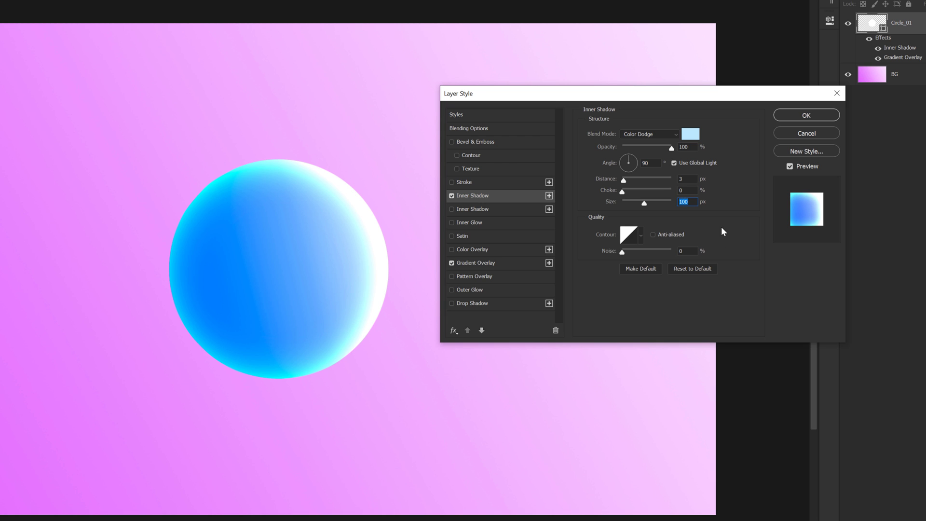
mouse_move(699, 188)
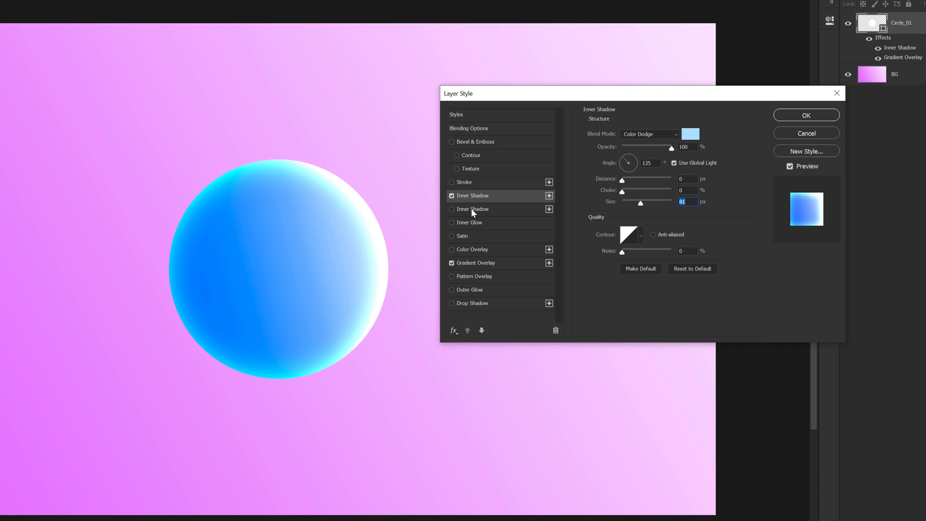
- Add a second crimson Hue inner shadow with its own 135° angle and 170 px size
left_click(473, 209)
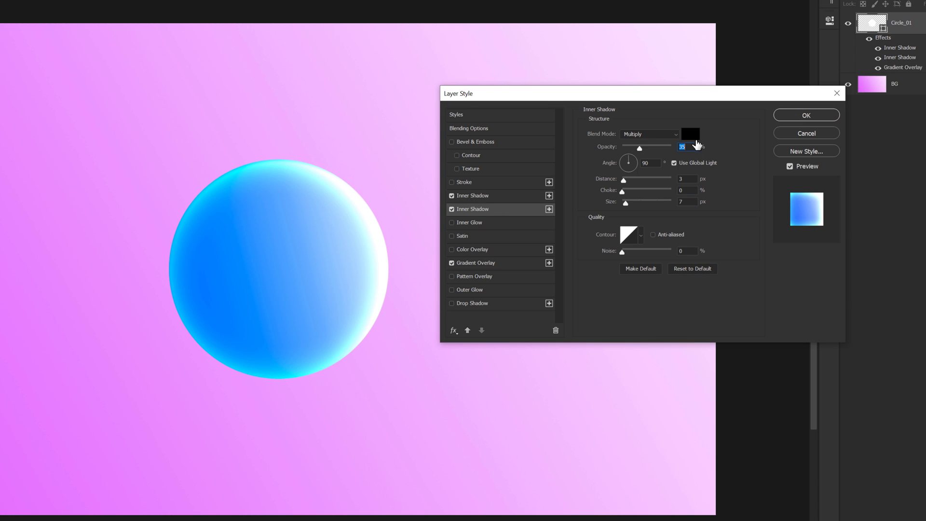
left_click(689, 134)
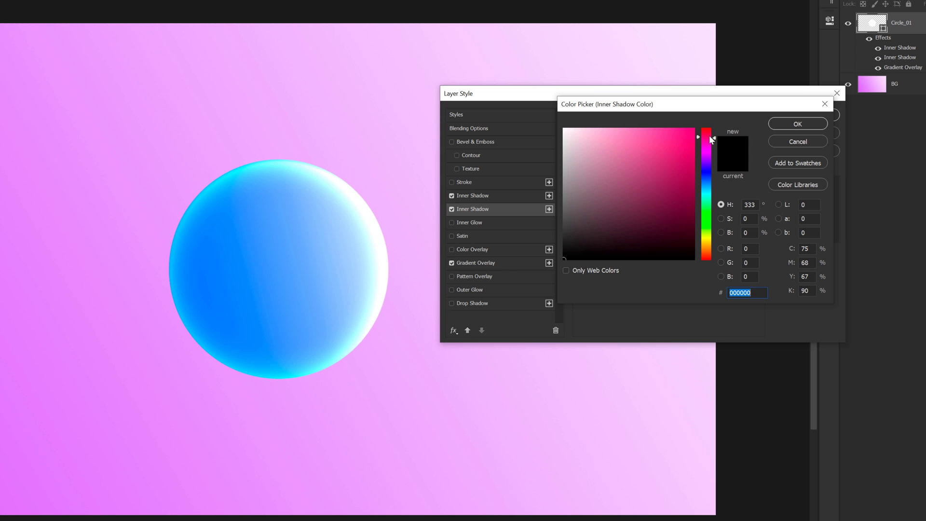
left_click(668, 187)
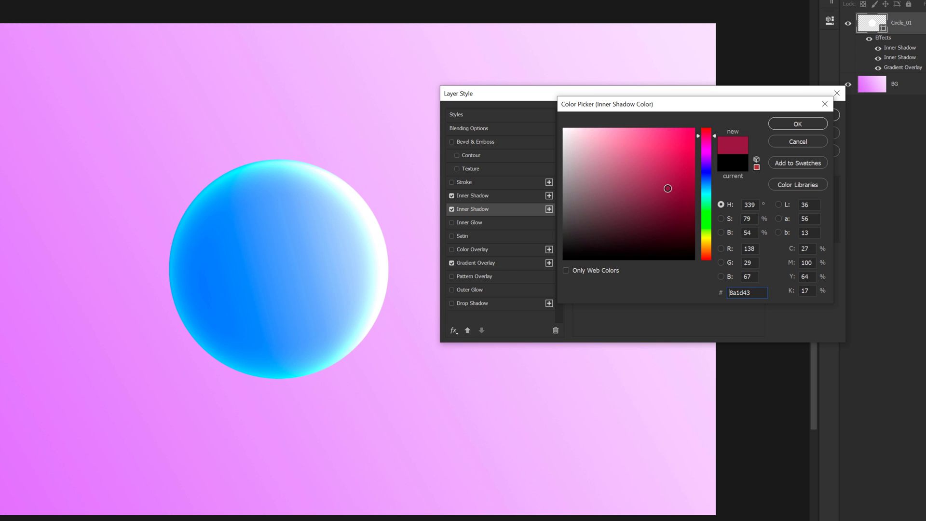
left_click(797, 124)
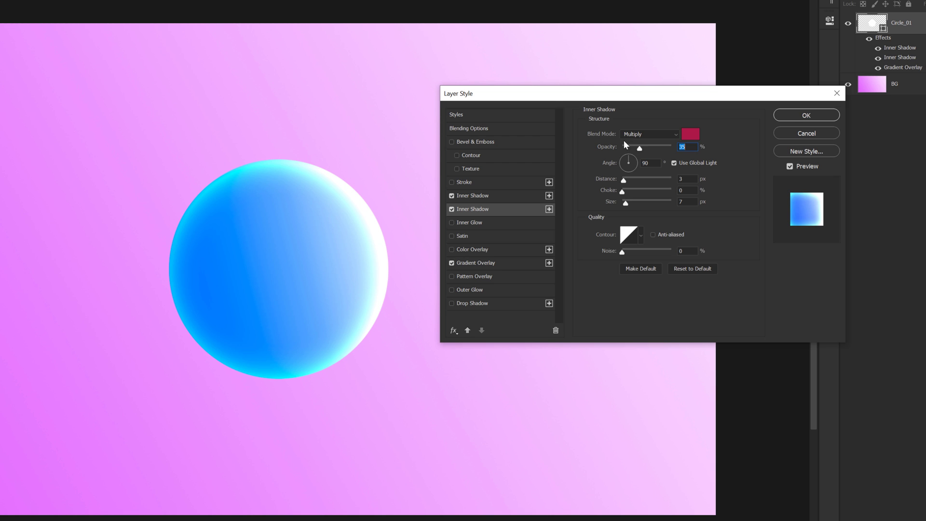
left_click(649, 134)
type("100")
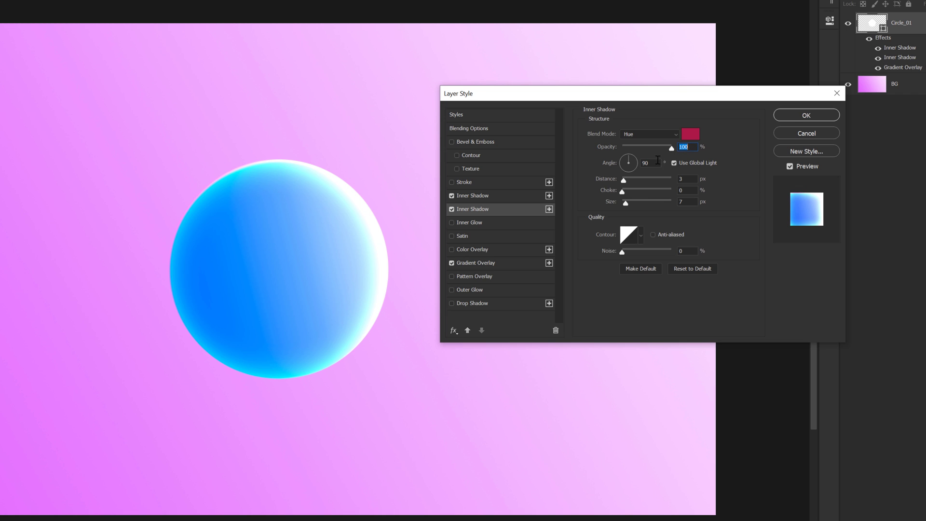
left_click(674, 162)
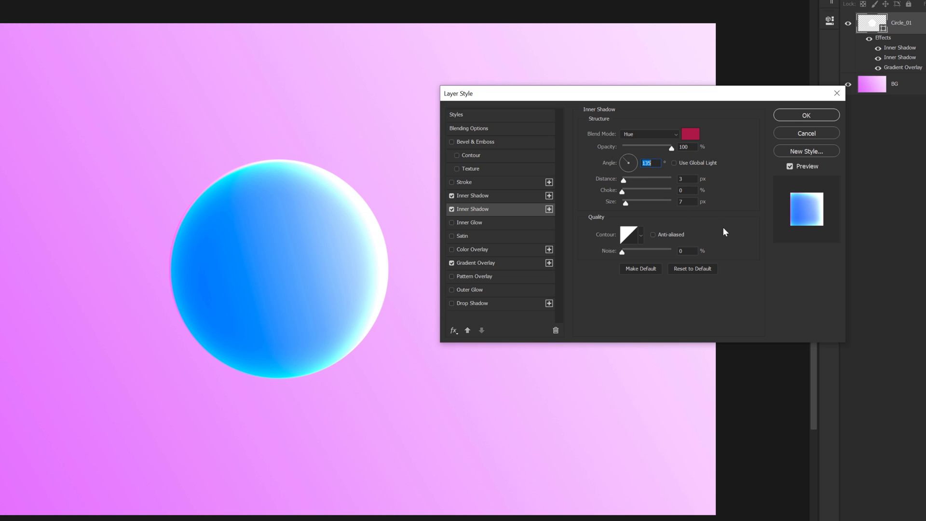
mouse_move(621, 188)
type("170")
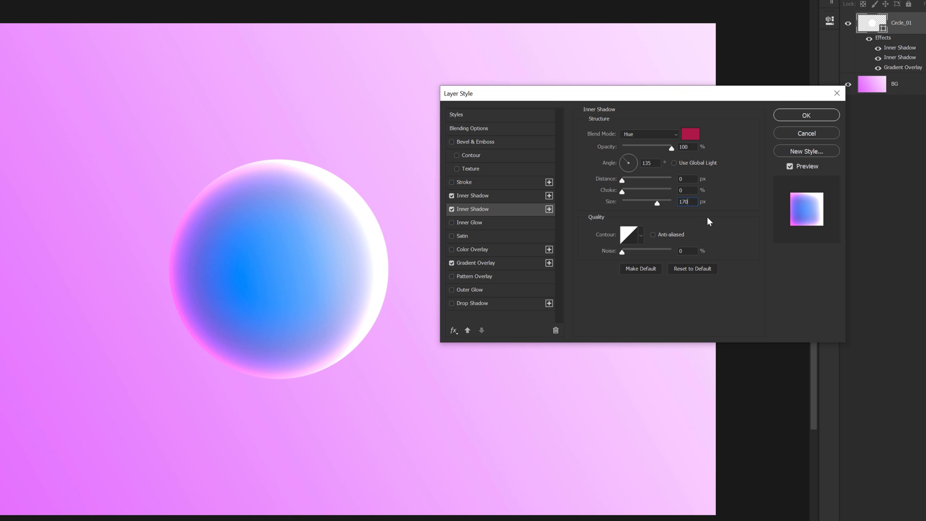
triple_click(685, 202)
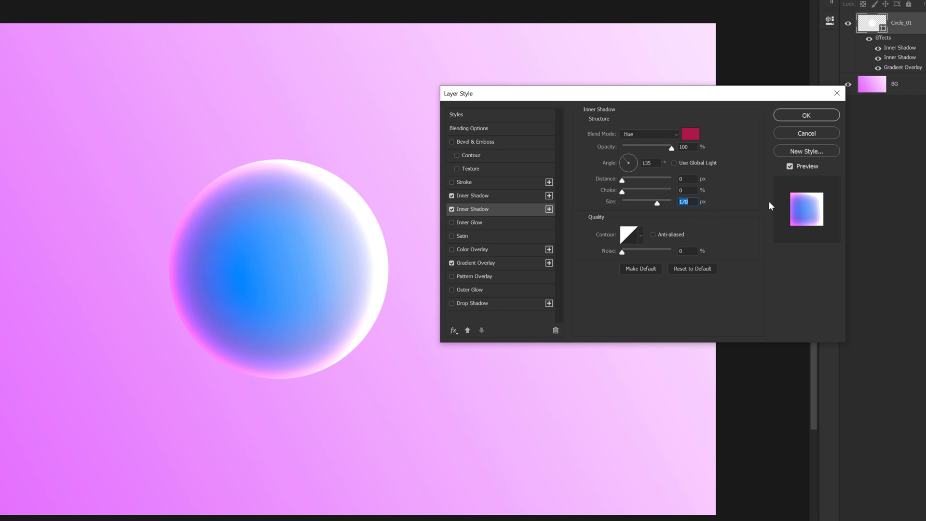
mouse_move(799, 215)
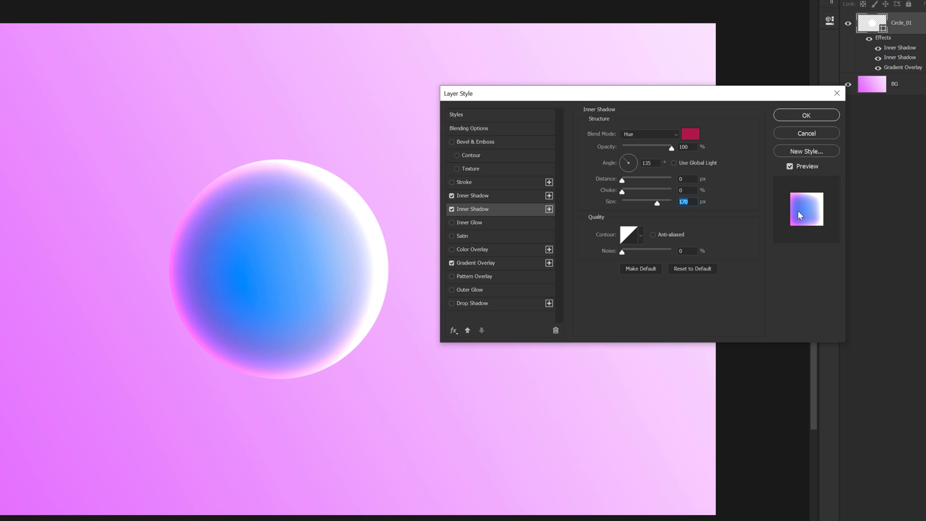
mouse_move(471, 213)
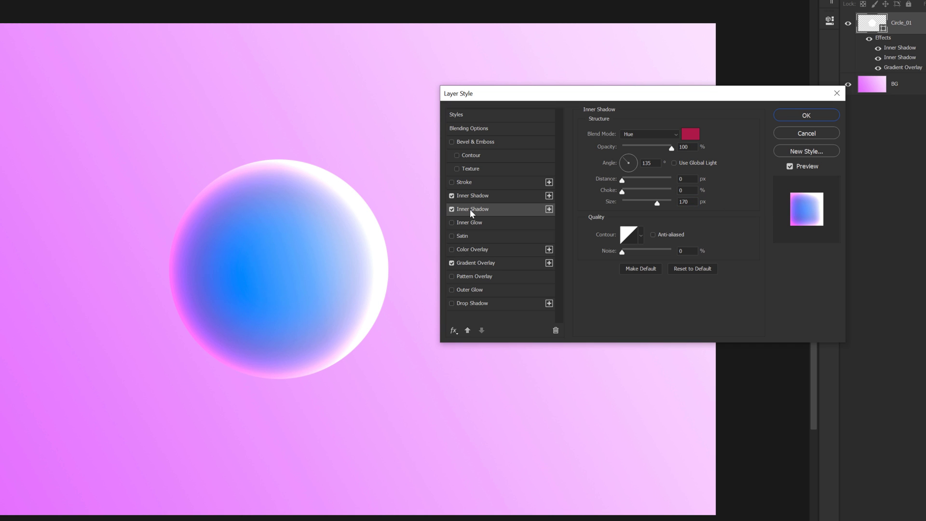
- Add a #4393ff drop shadow: 60% opacity, distance 91, size 250, noise 2
left_click(452, 303)
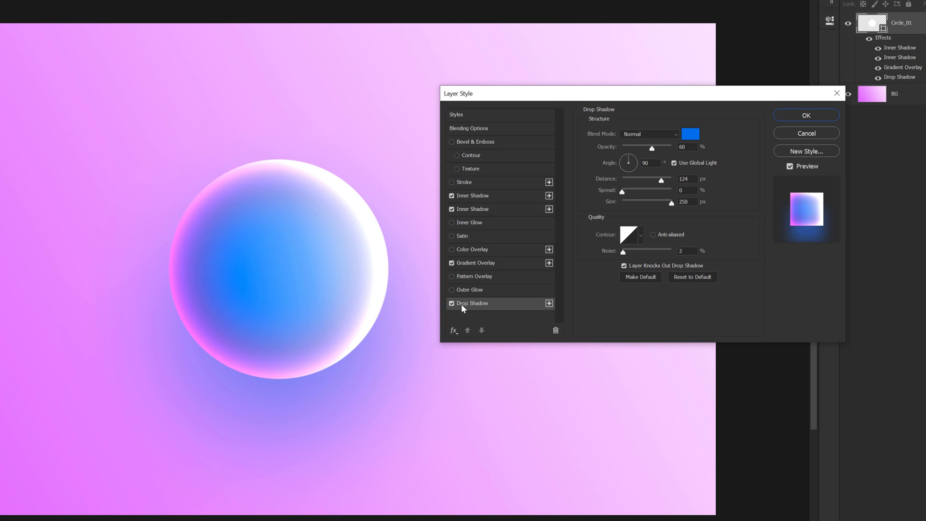
left_click(692, 276)
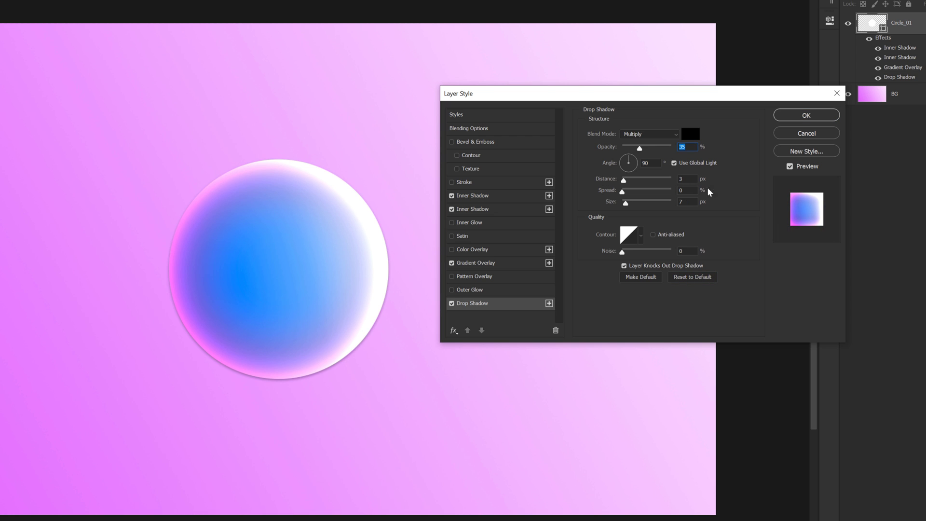
left_click(648, 135)
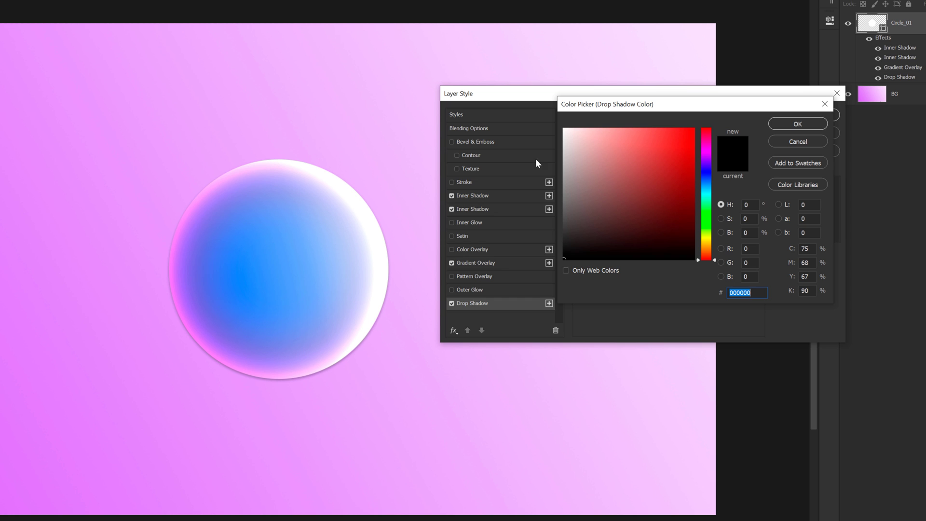
left_click(661, 117)
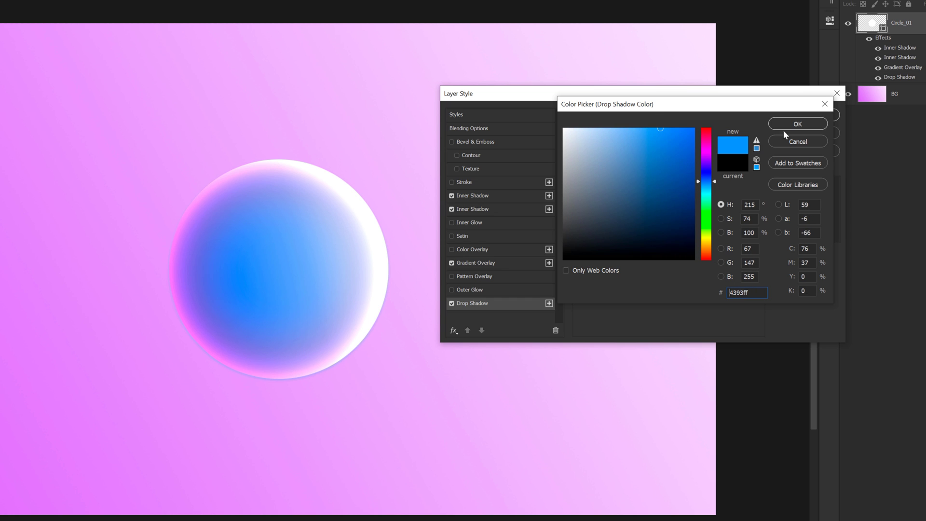
left_click(797, 123)
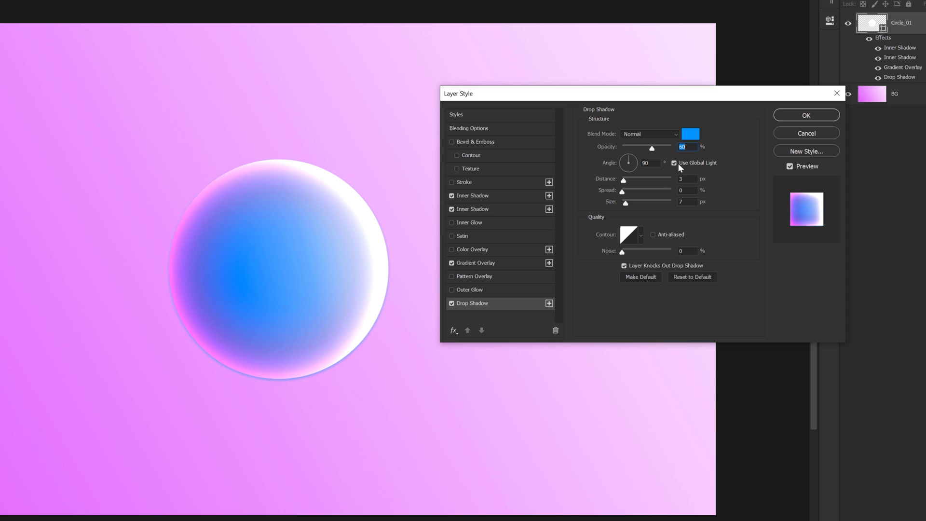
left_click(674, 163)
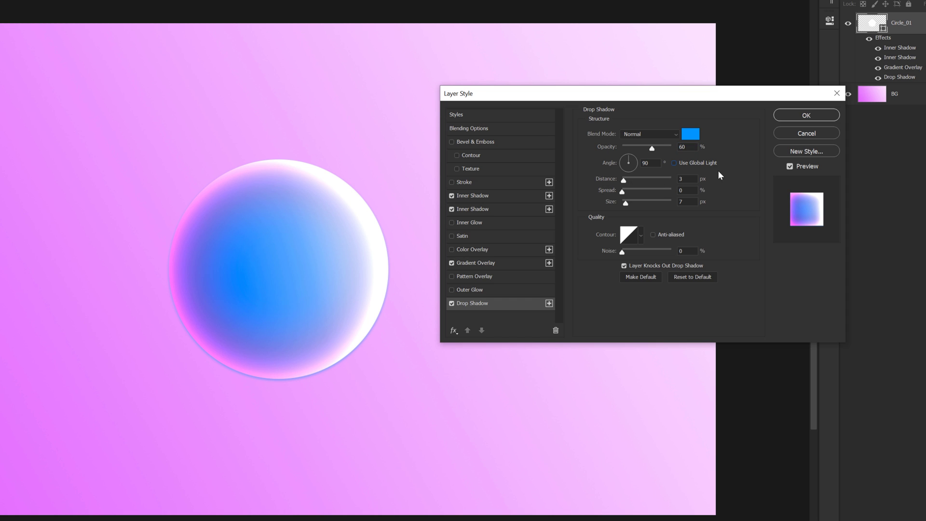
mouse_move(620, 189)
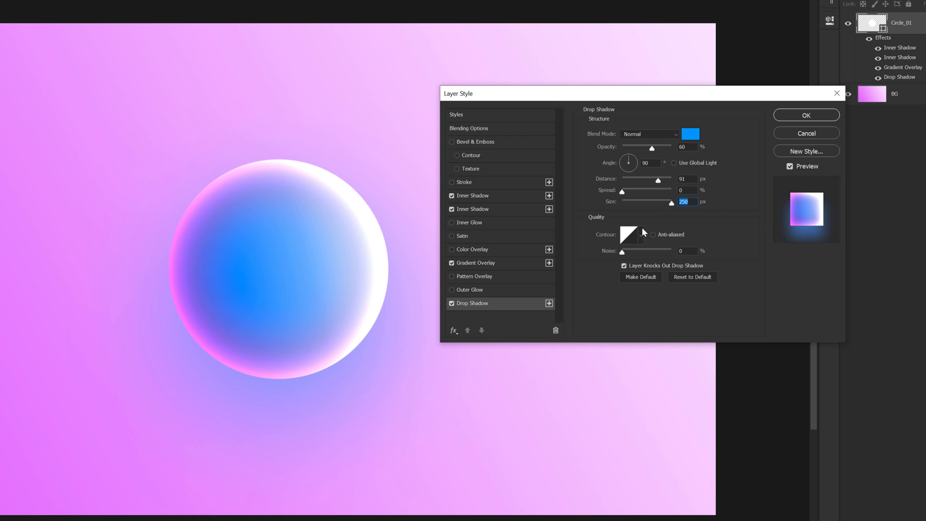
mouse_move(686, 247)
type("2")
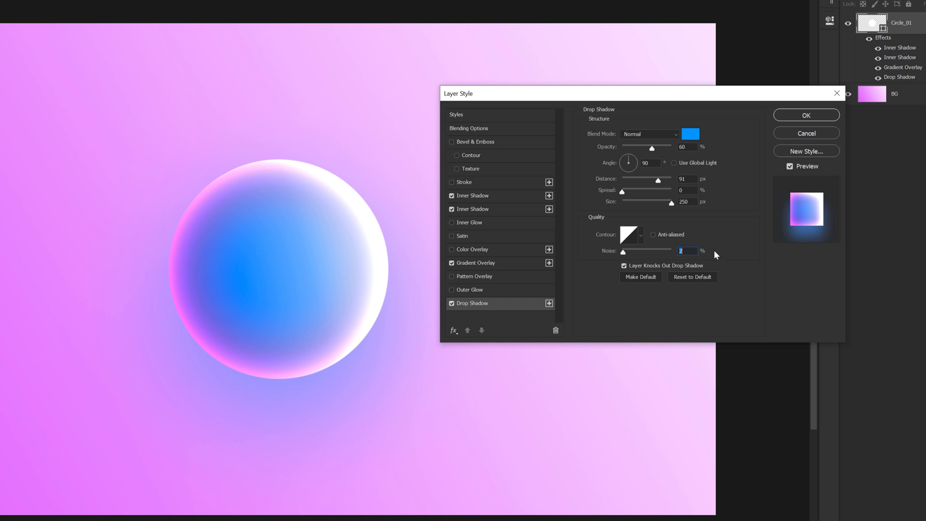
mouse_move(594, 229)
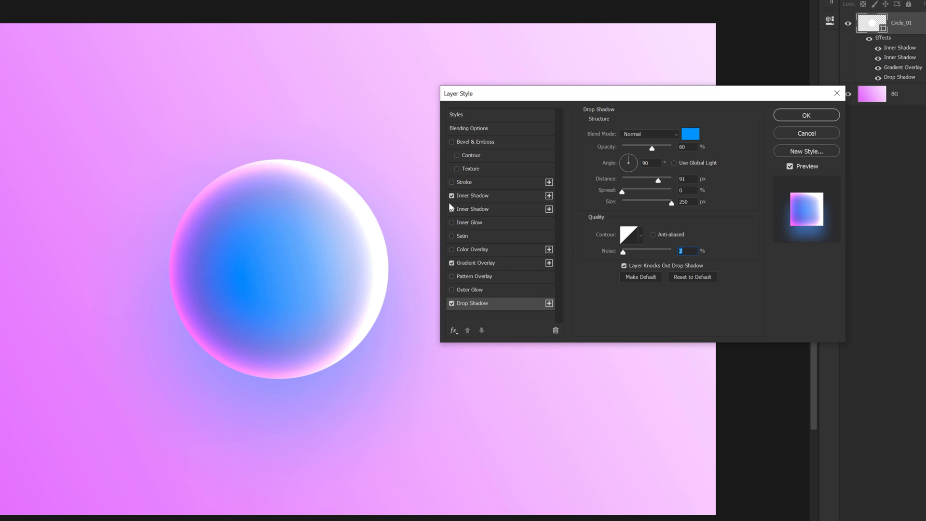
left_click(806, 115)
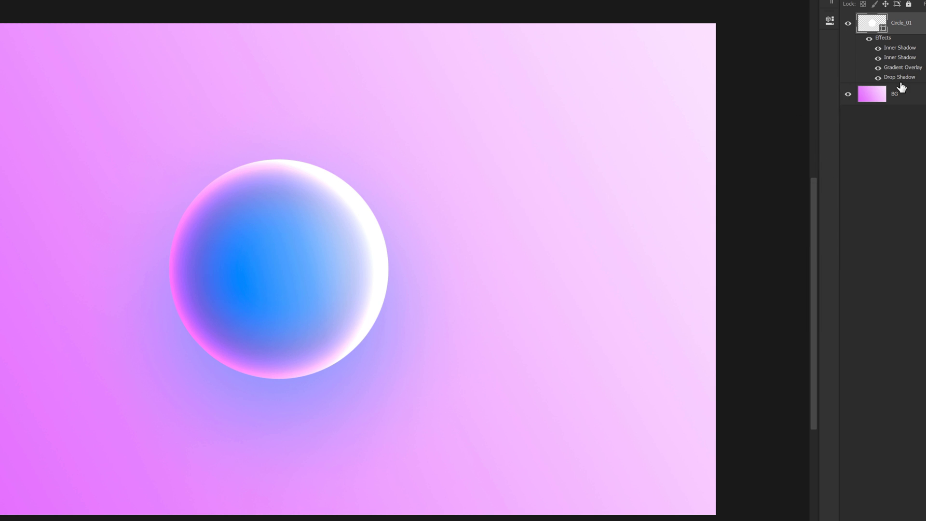
- Change the gradient overlay's deep-blue stop to #115ffe
double_click(902, 67)
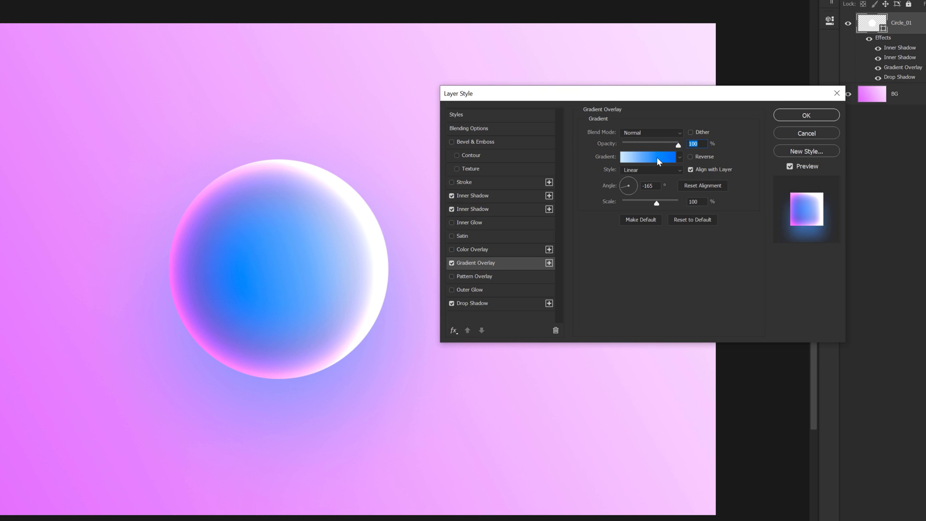
left_click(647, 156)
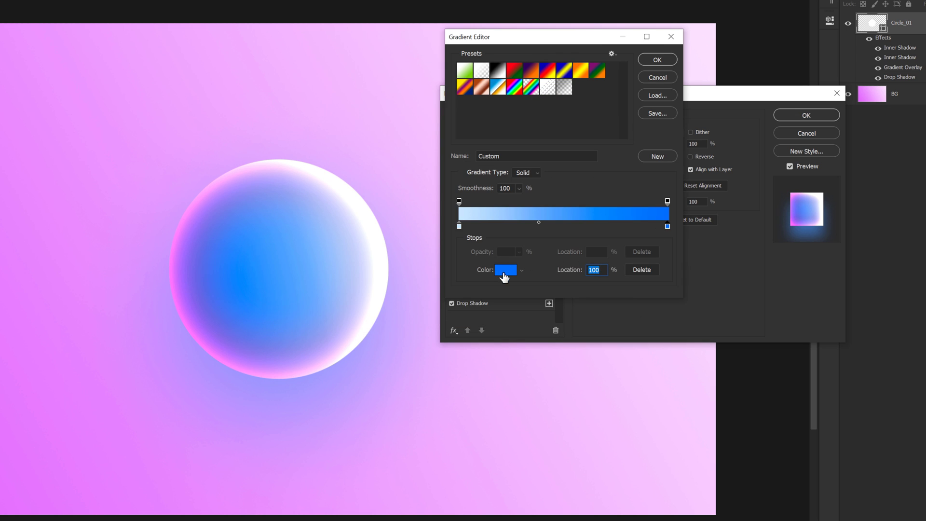
left_click(503, 270)
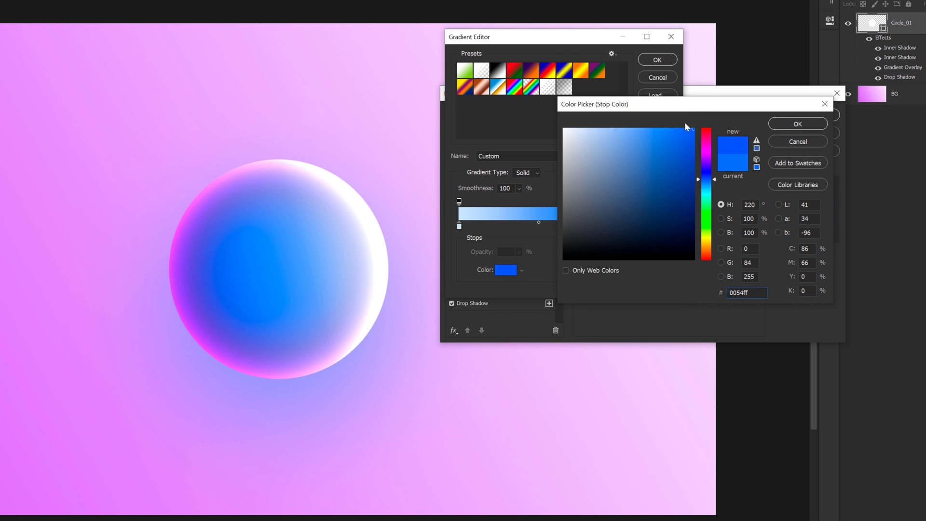
left_click(681, 129)
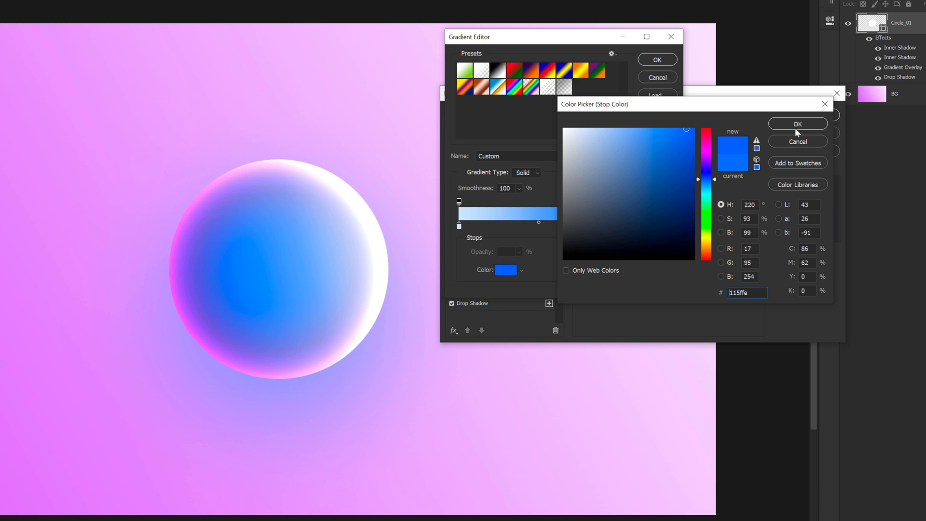
left_click(796, 123)
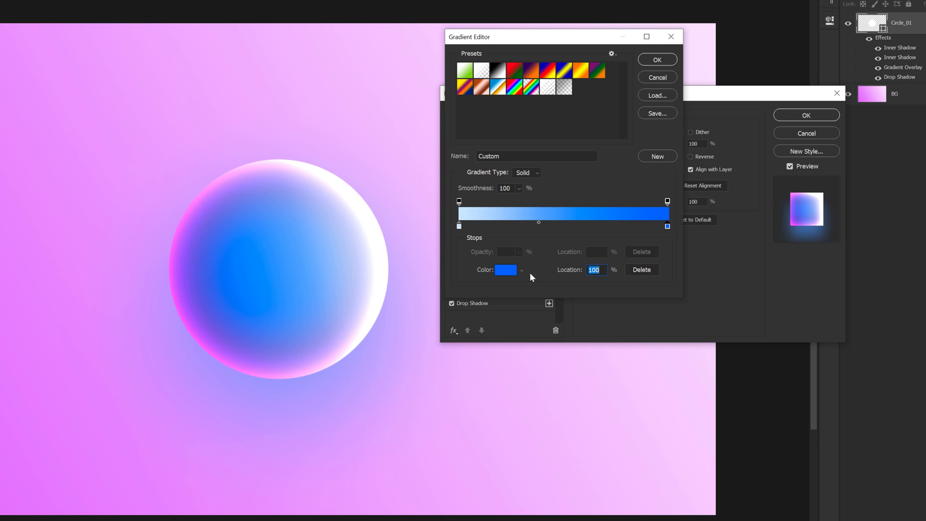
mouse_move(669, 85)
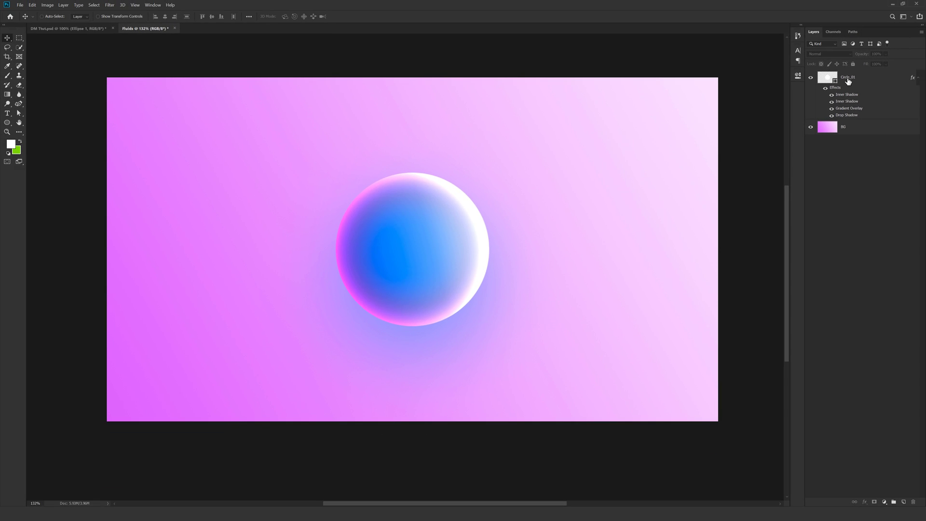
- Duplicate Circle_01 with Ctrl+J and bring up the copy's Convert to Smart Object option
left_click(847, 77)
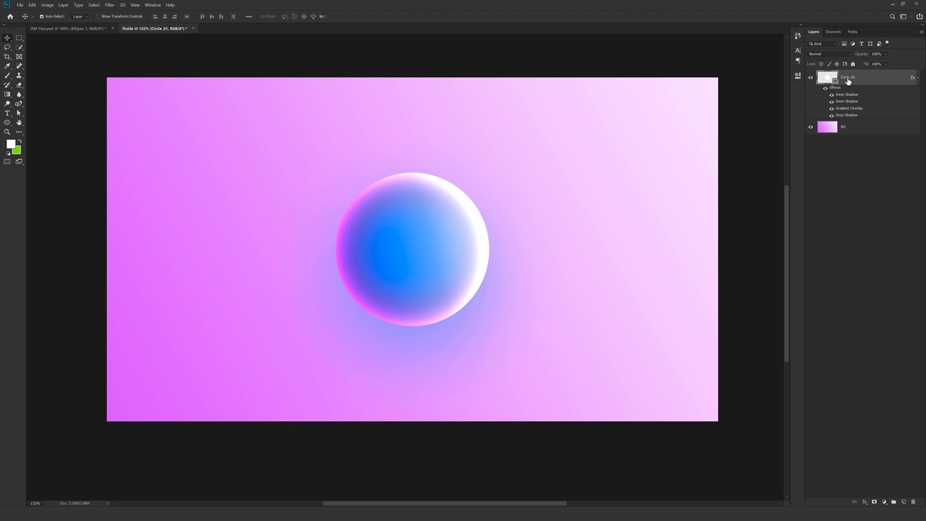
key("ctrl+j")
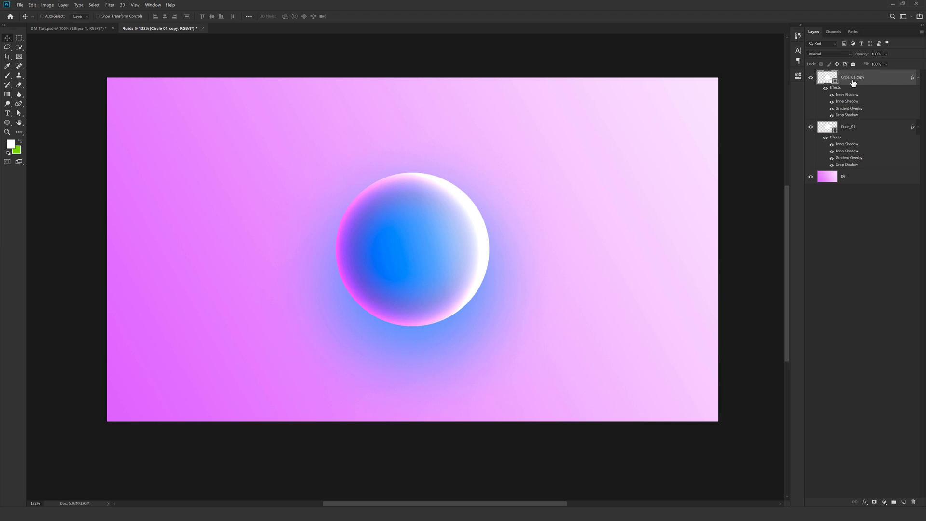
right_click(852, 77)
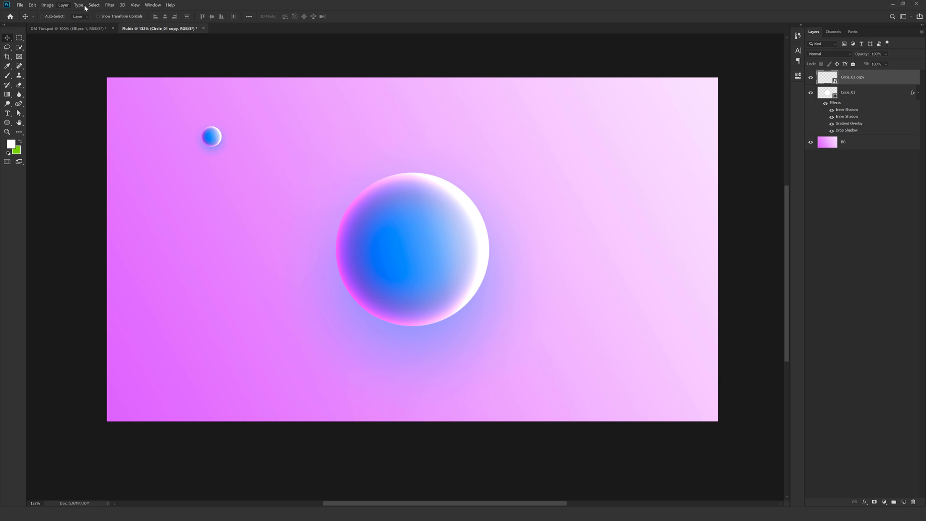
mouse_move(108, 9)
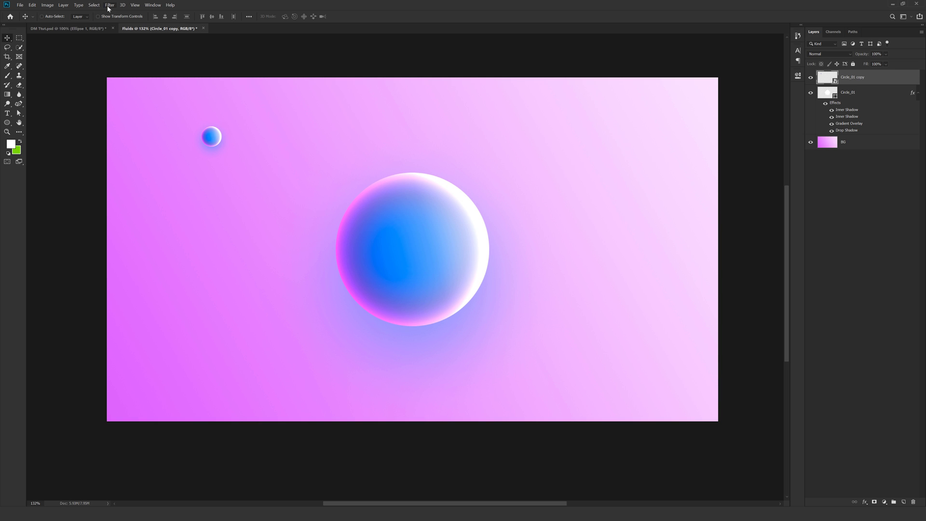
- Apply a 7-pixel Gaussian Blur to the small sphere
left_click(108, 4)
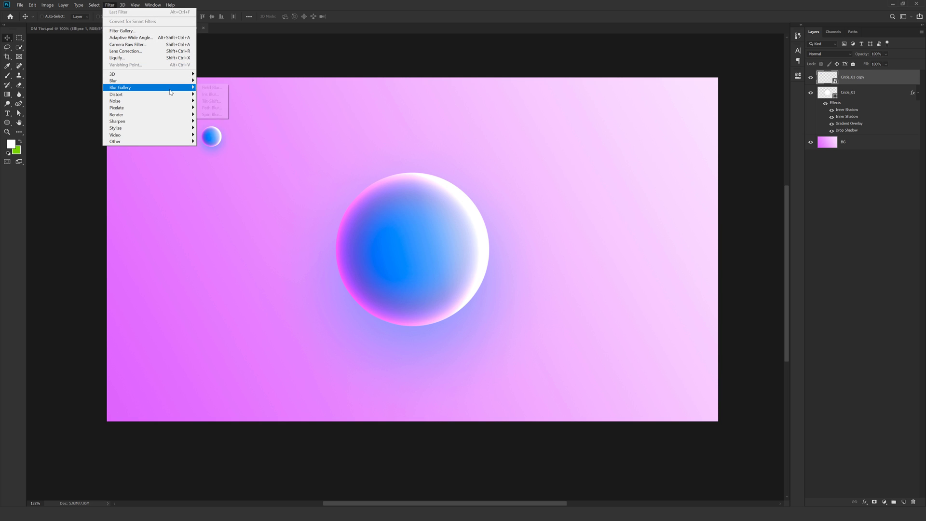
left_click(116, 81)
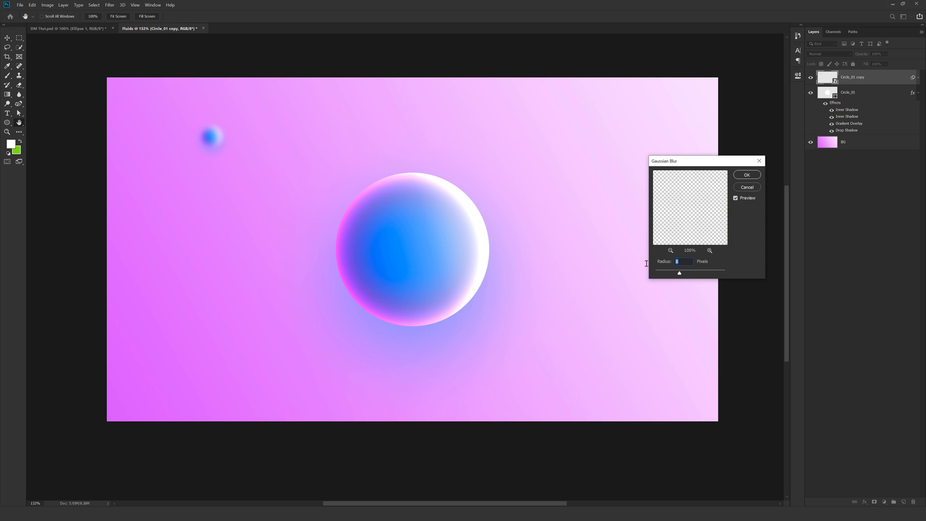
type("7.0")
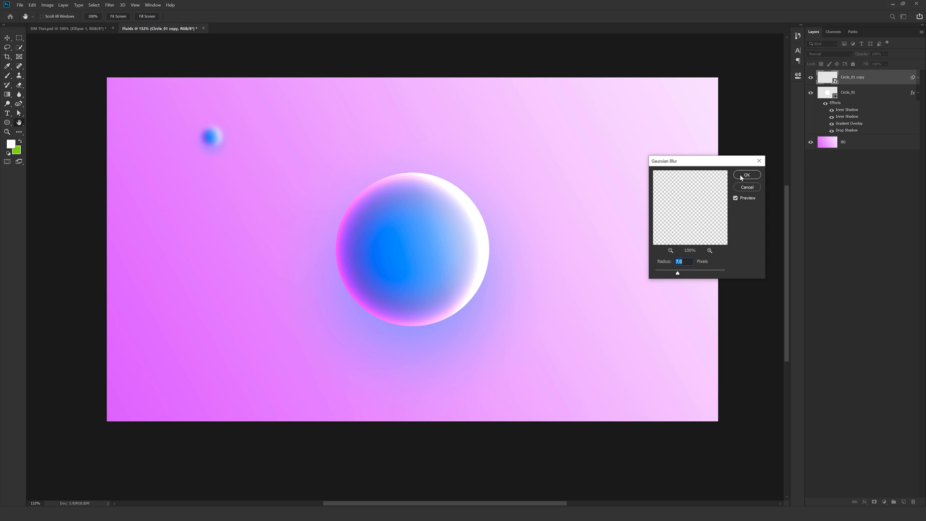
left_click(746, 175)
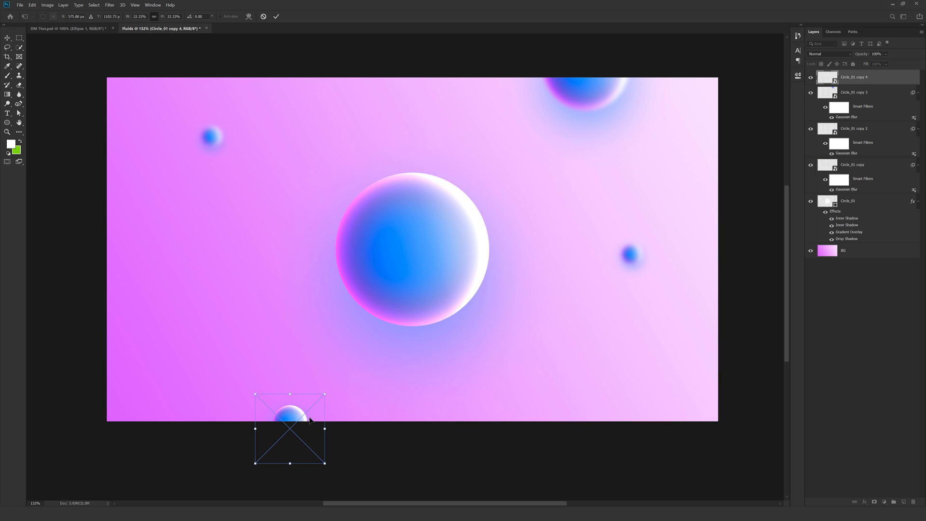
- Commit the lower-left sphere copy, then copy Circle_01's glossy layer style
key("Return")
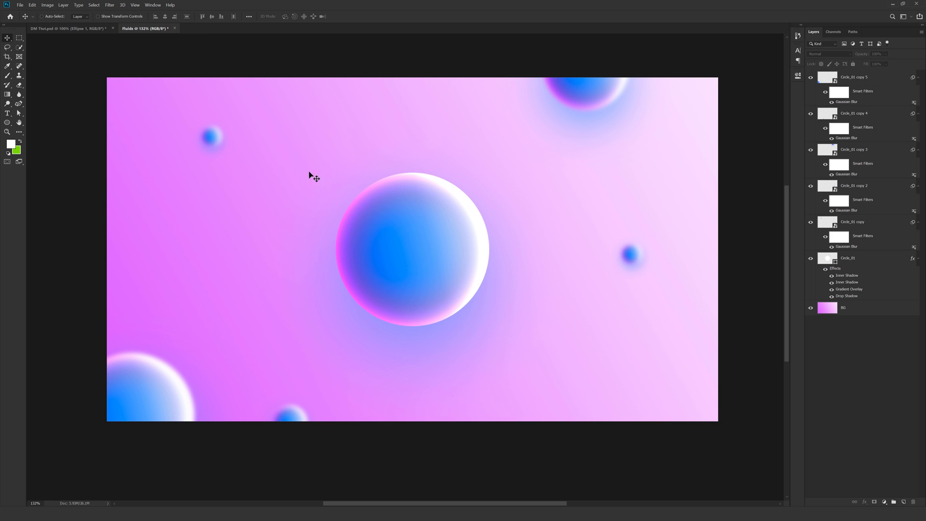
mouse_move(637, 293)
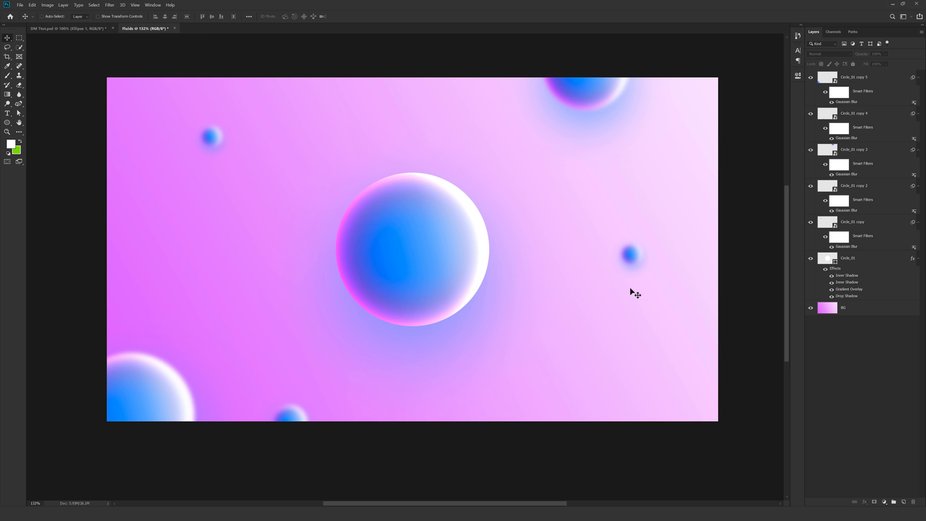
mouse_move(813, 109)
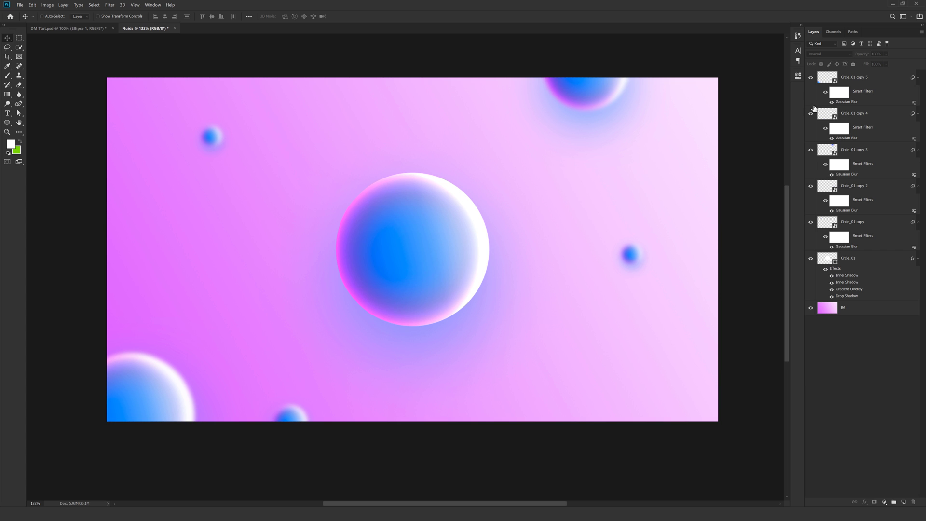
left_click(847, 258)
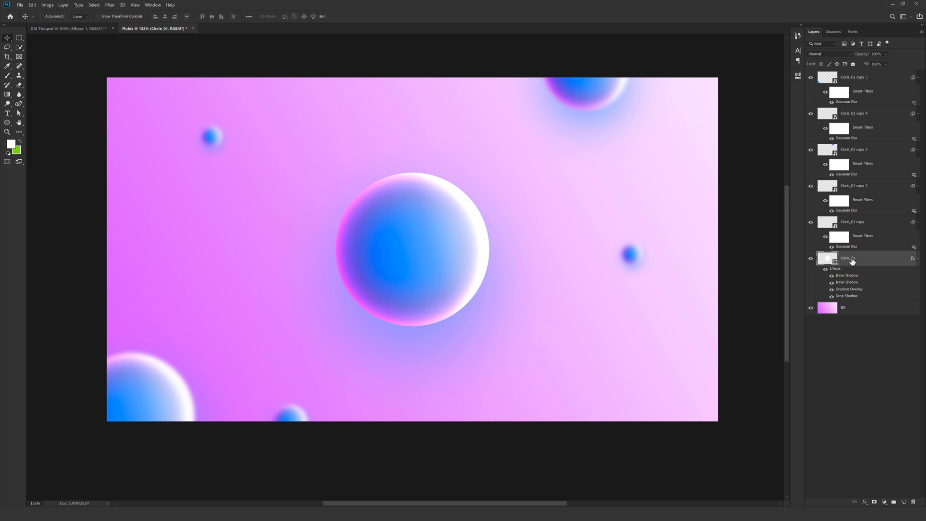
right_click(847, 258)
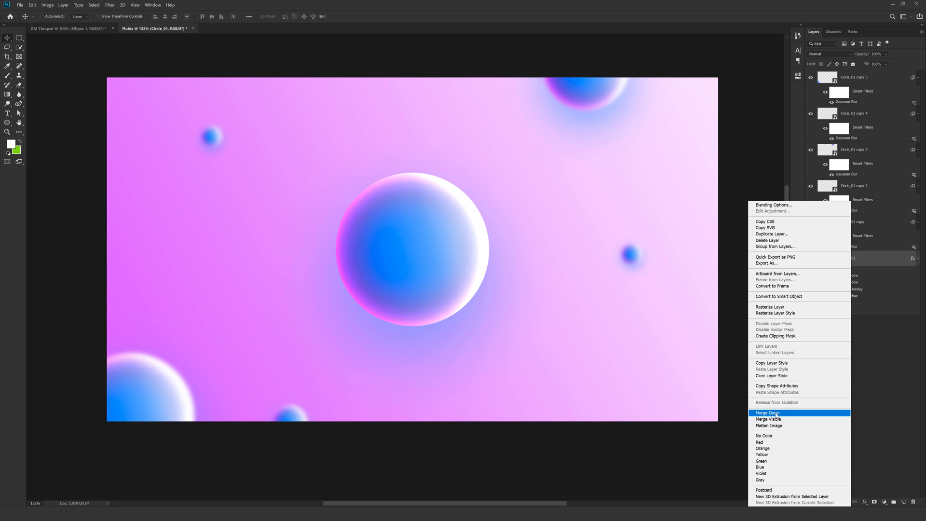
left_click(768, 412)
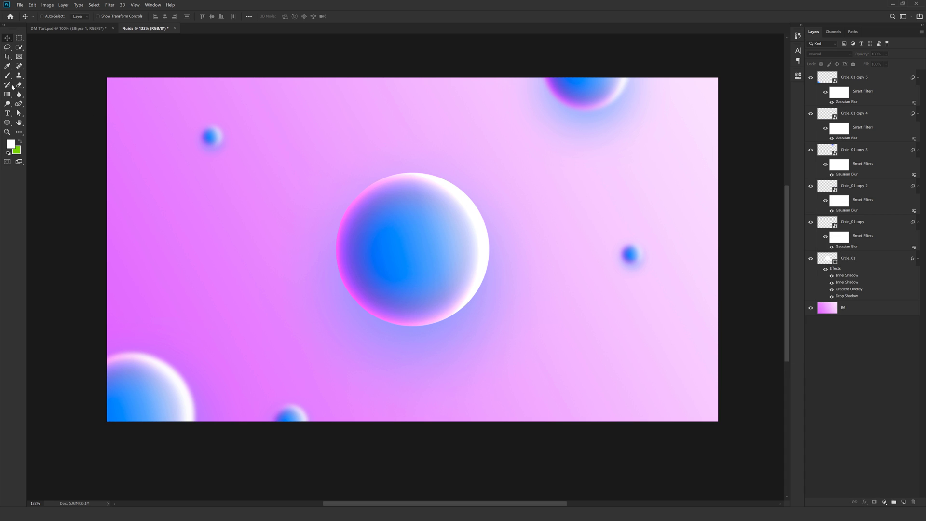
- Draw the curvy Shape 1 blob over the lower-left corner with the Curvature Pen
left_click(8, 104)
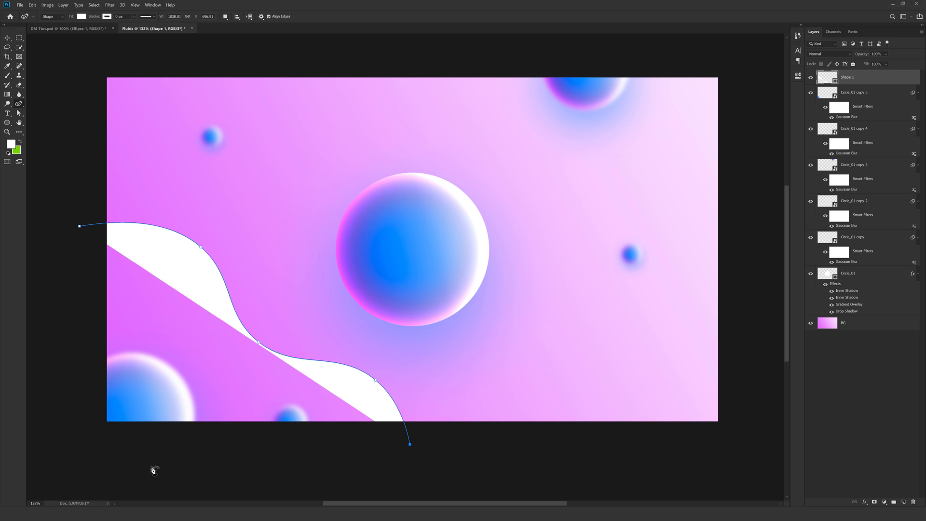
left_click_drag(79, 226, 94, 227)
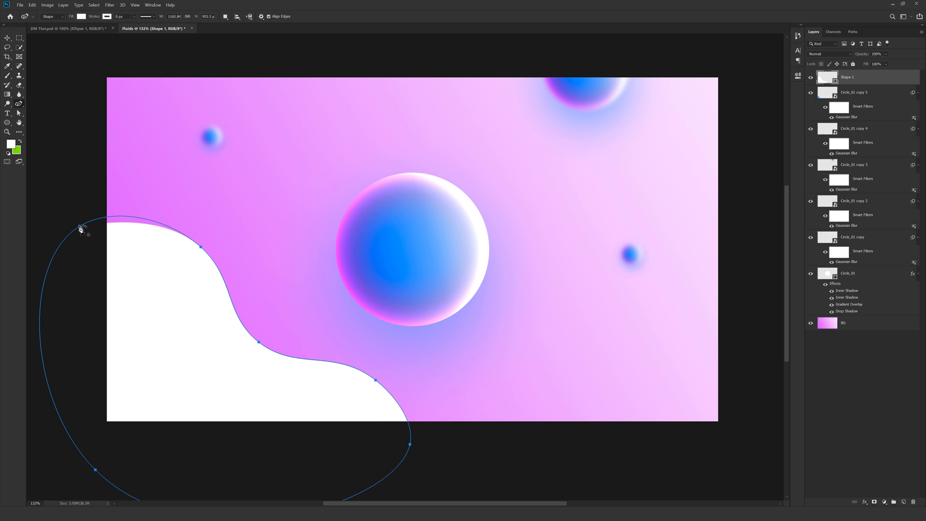
right_click(847, 77)
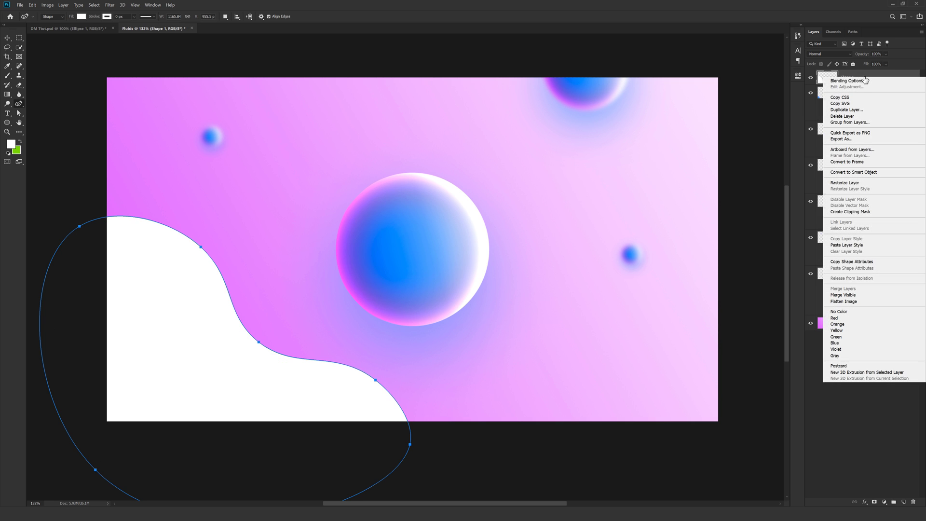
mouse_move(841, 274)
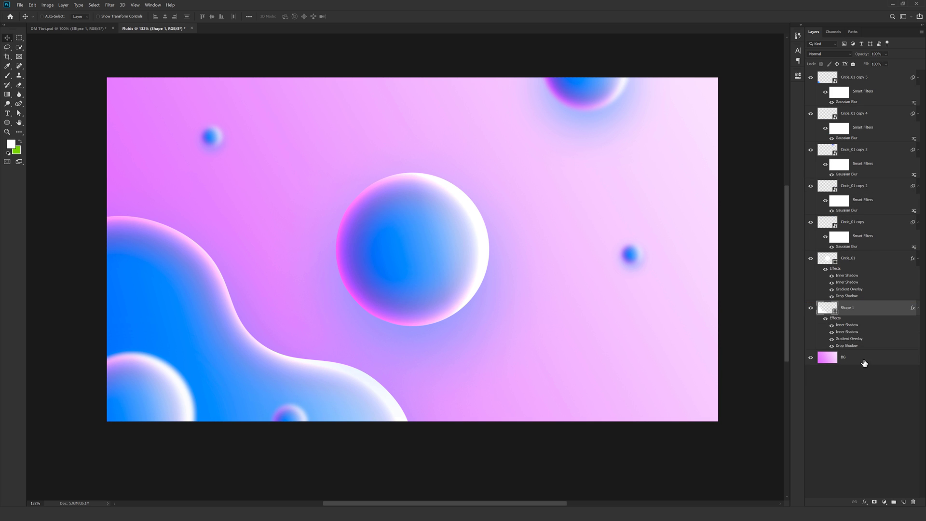
mouse_move(864, 416)
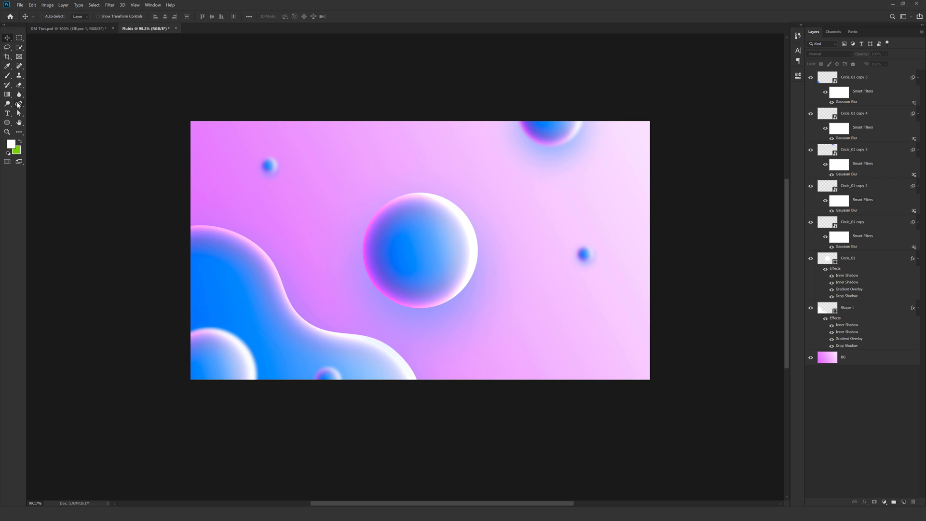
- Draw the wavy Shape 2 across the upper poster and paste the glossy style onto it
left_click(19, 105)
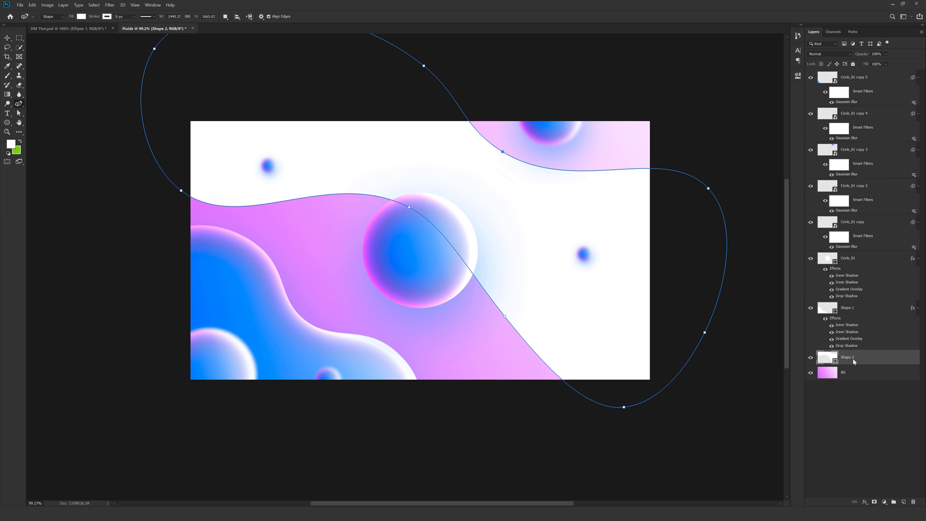
right_click(845, 357)
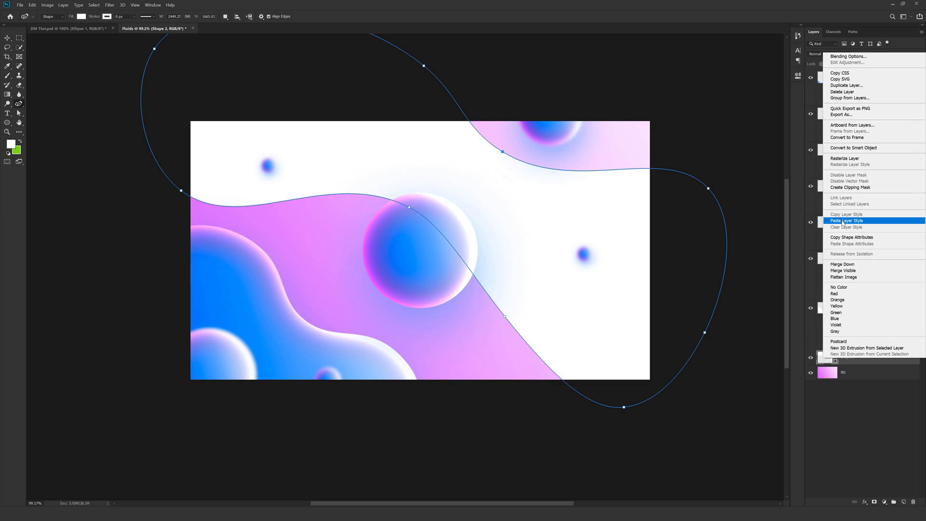
left_click(846, 220)
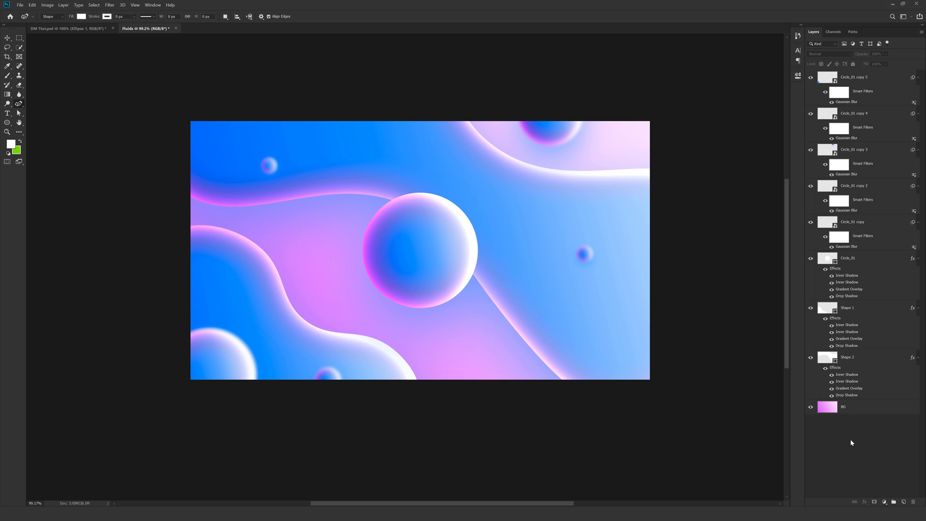
mouse_move(471, 282)
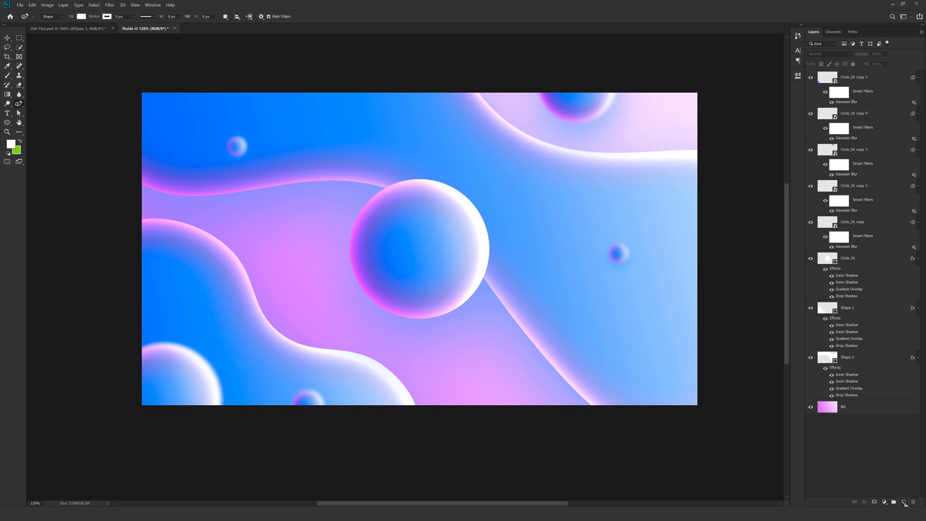
- Add a new layer and fill it with a blue-to-red gradient
left_click(904, 501)
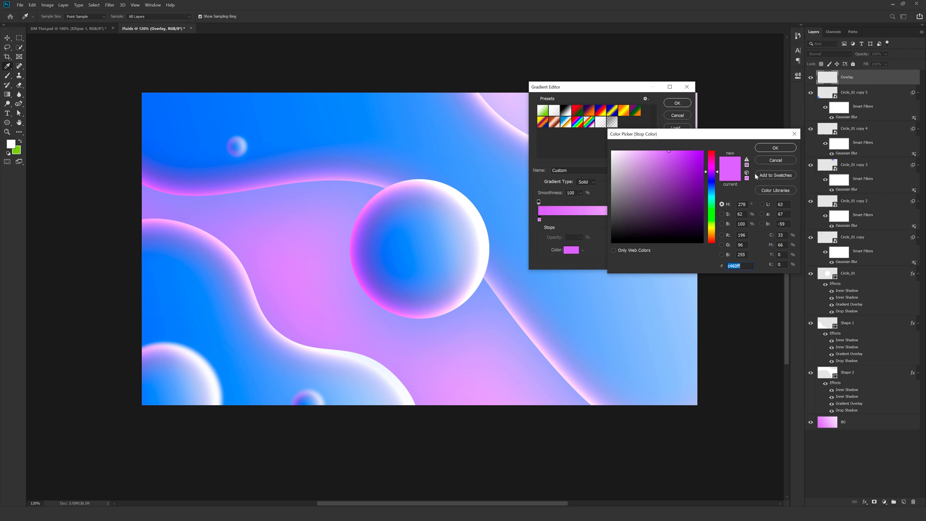
left_click(710, 171)
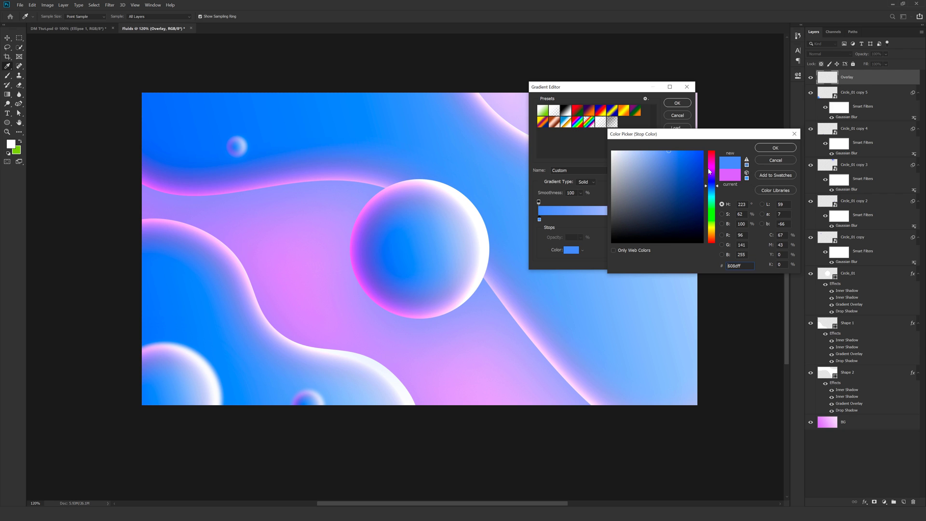
left_click(775, 147)
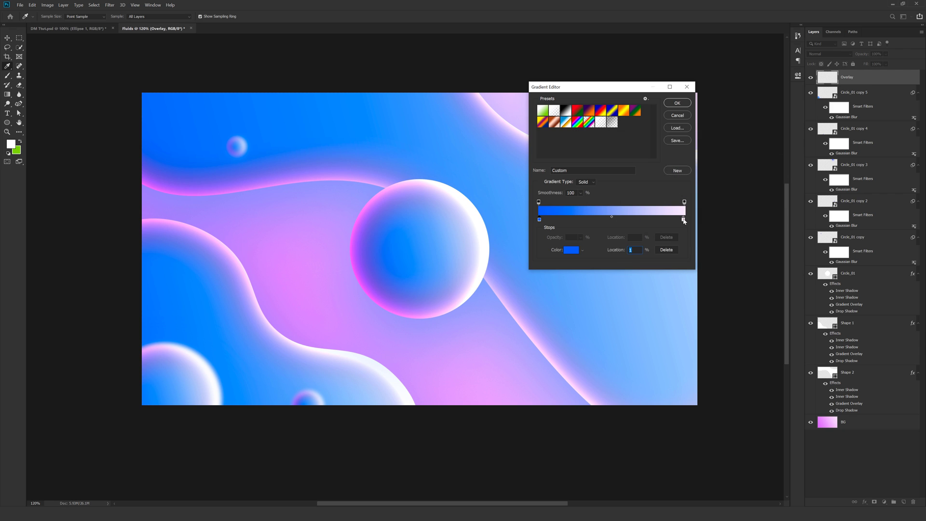
left_click(571, 250)
type("ff1b30")
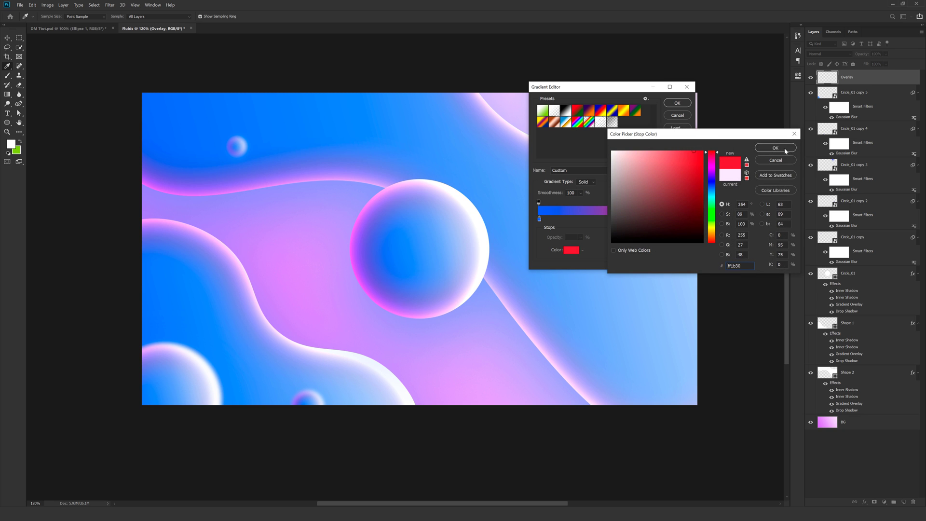
left_click(775, 147)
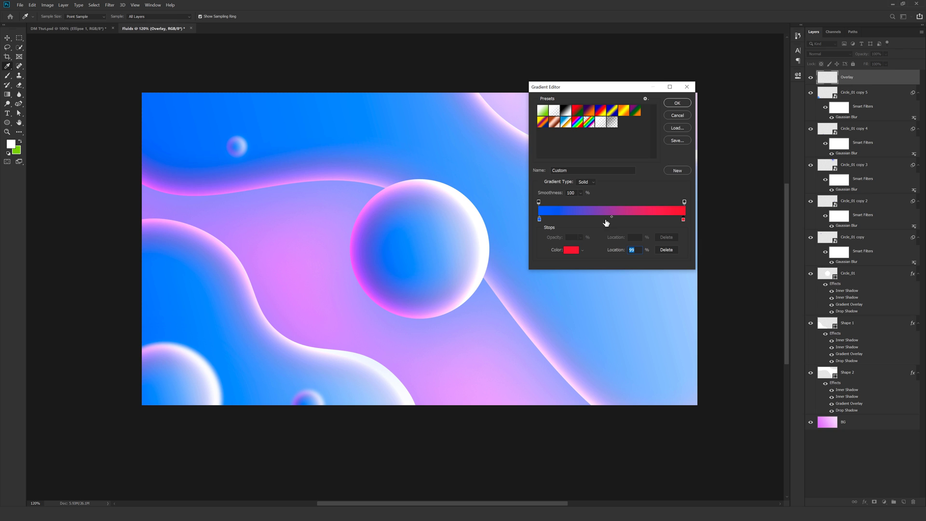
left_click(677, 103)
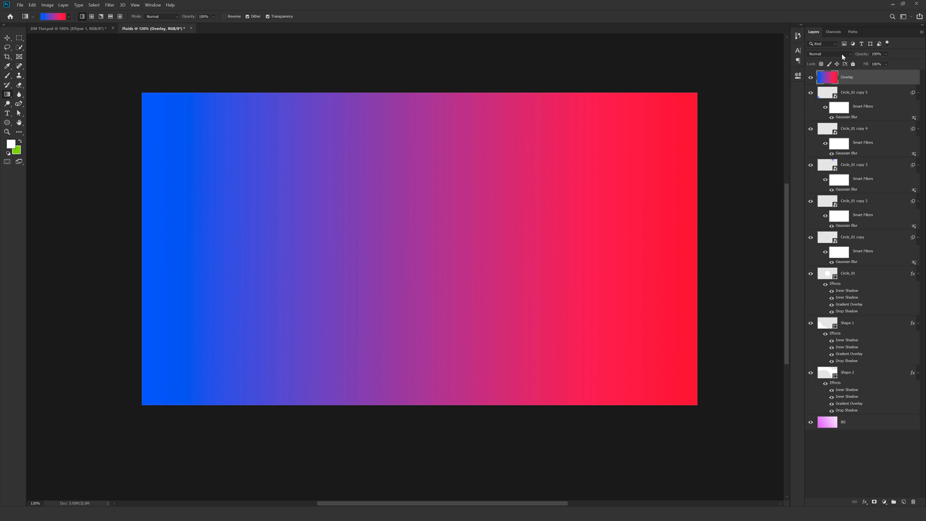
- Change the gradient layer's blending mode so it recolours the artwork below
left_click(827, 53)
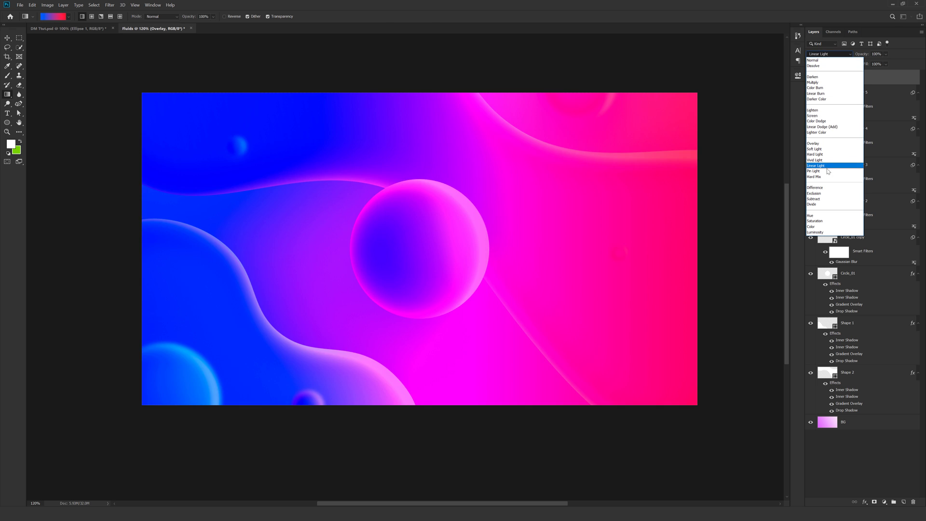
left_click(814, 193)
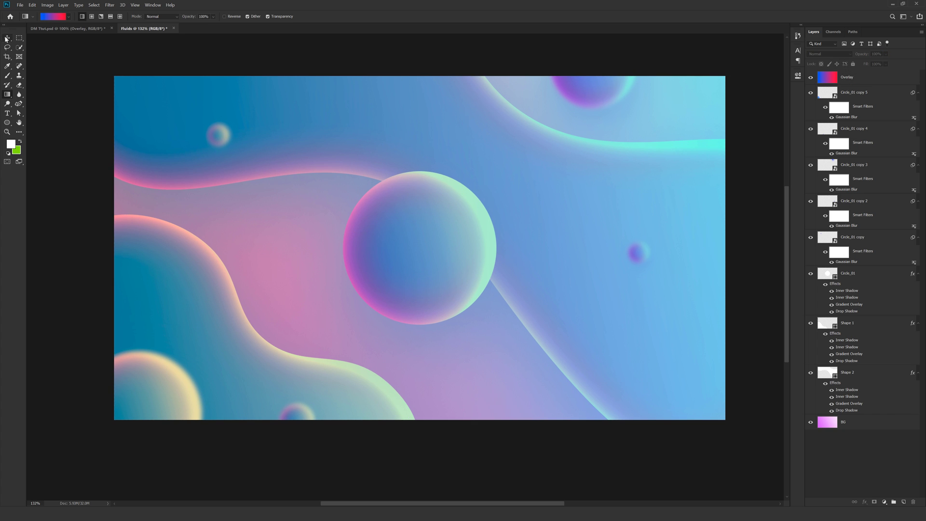
left_click(873, 501)
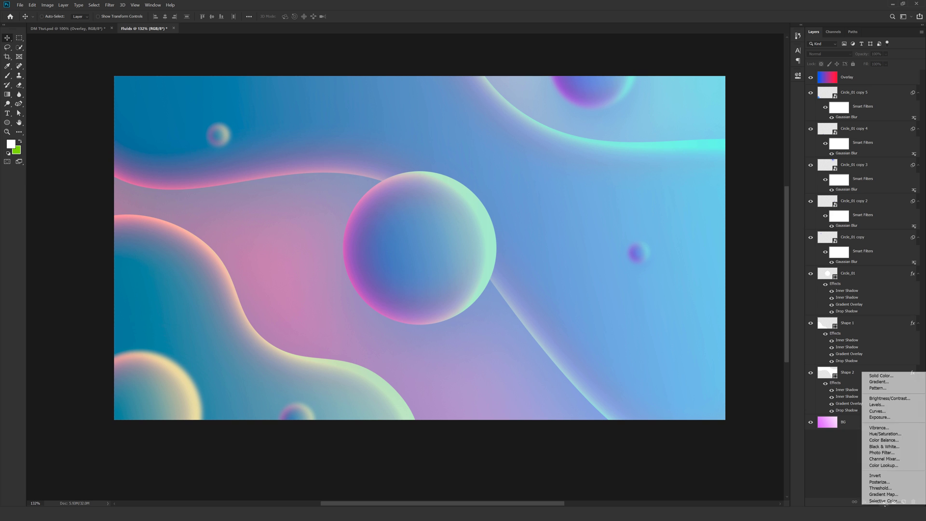
- Add a Curves adjustment layer at the top of the layer stack
left_click(878, 411)
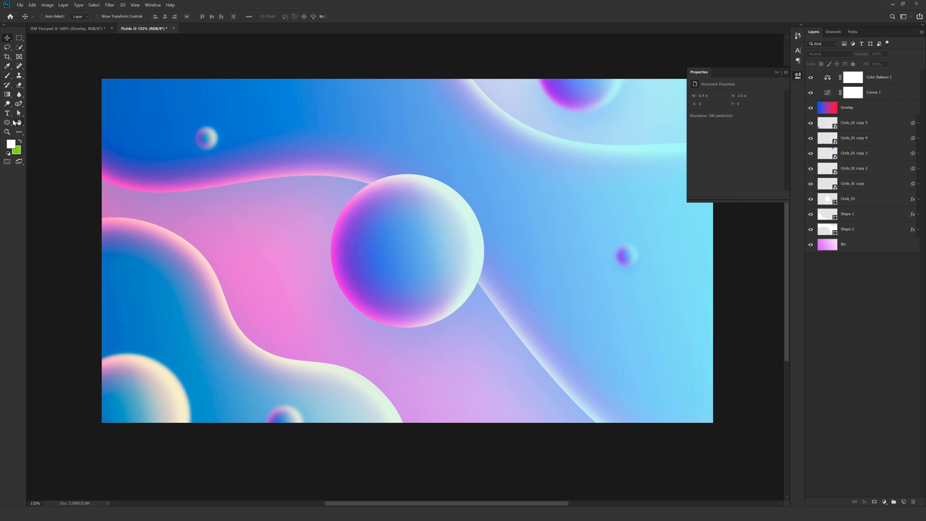
- Duplicate the central Circle_01 sphere layer with Ctrl+J
left_click(847, 229)
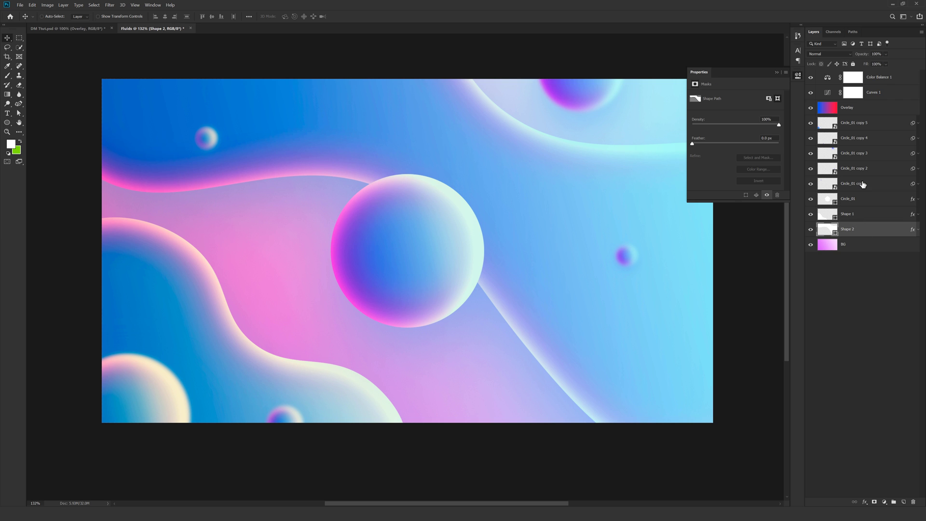
left_click(849, 199)
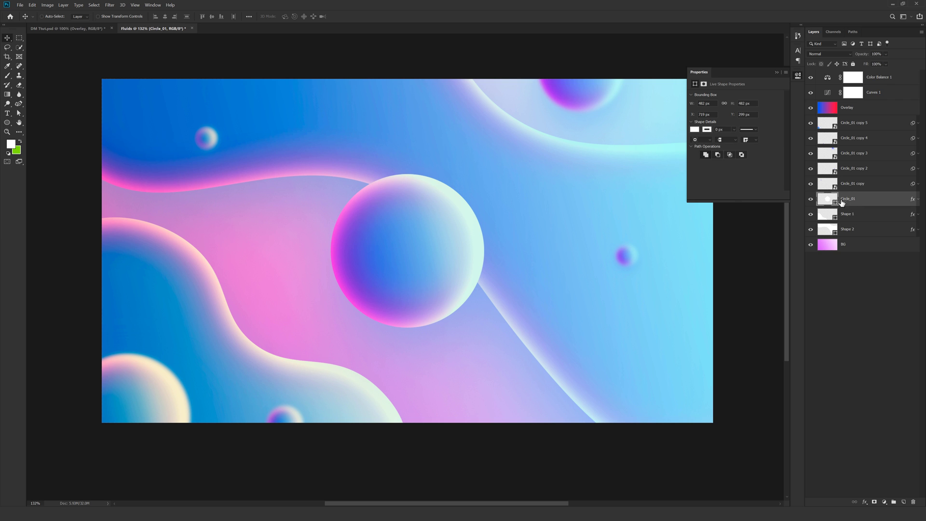
right_click(848, 198)
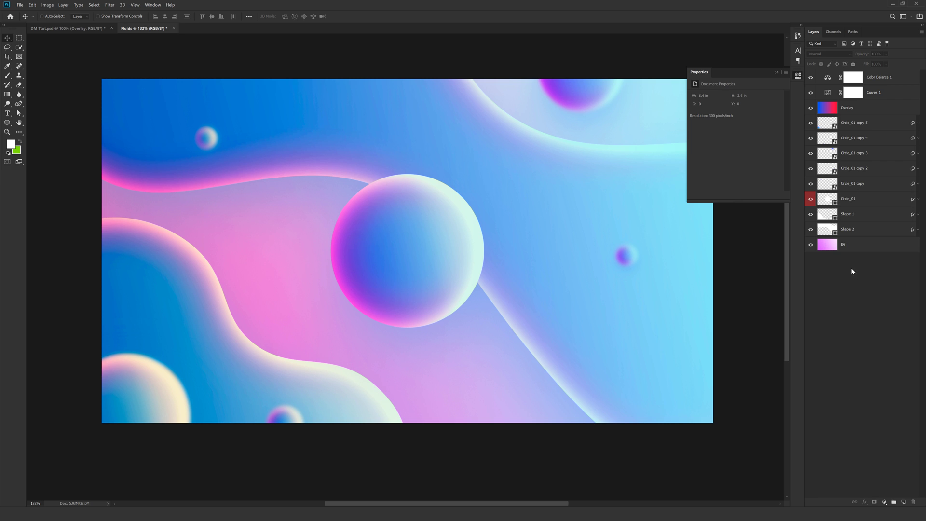
left_click(850, 198)
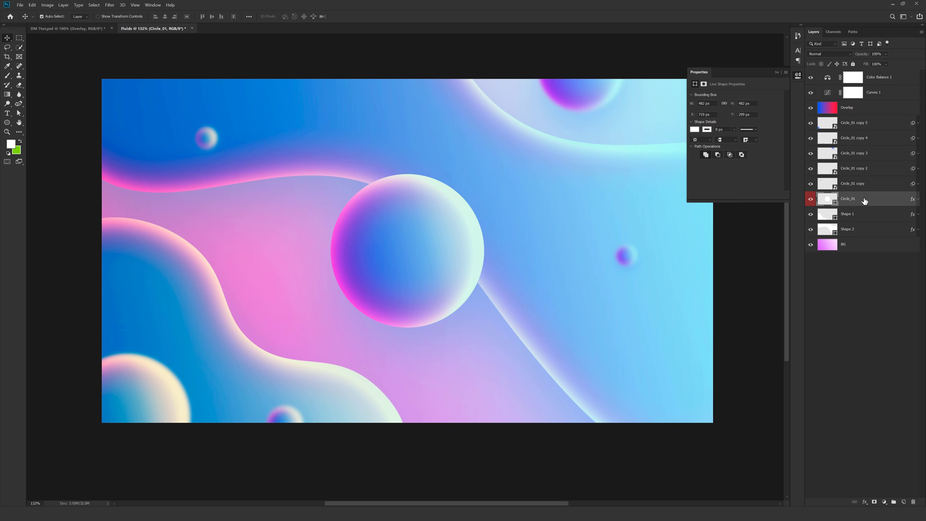
key("ctrl+j")
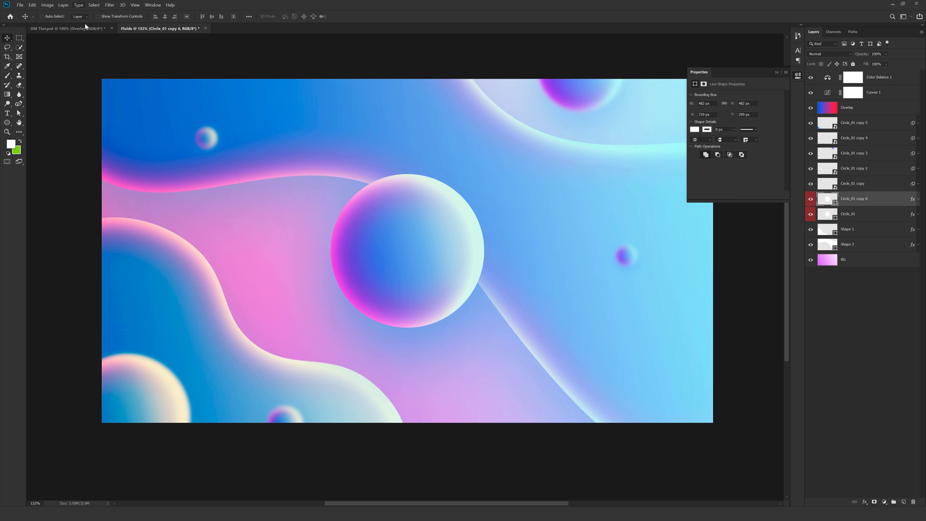
right_click(853, 198)
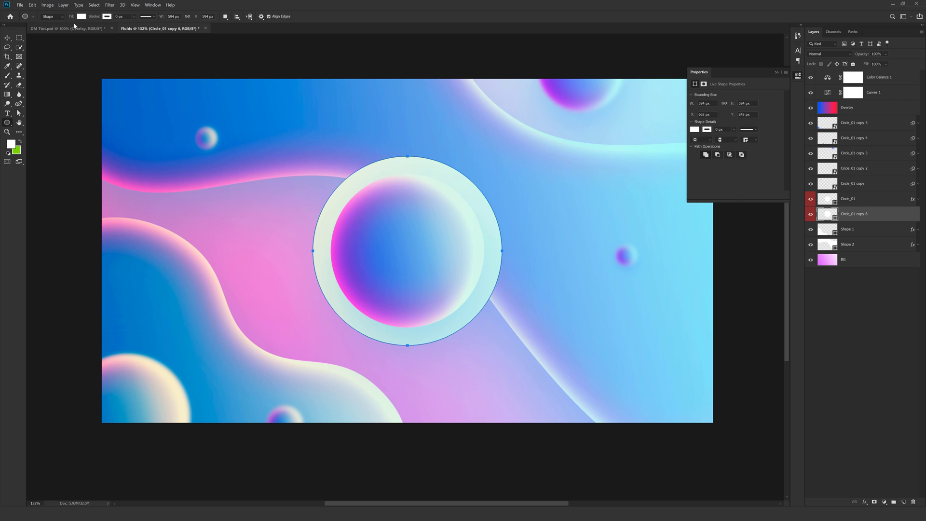
- Give the enlarged copy no fill and a 1 px white stroke, and rename it Line
left_click(108, 16)
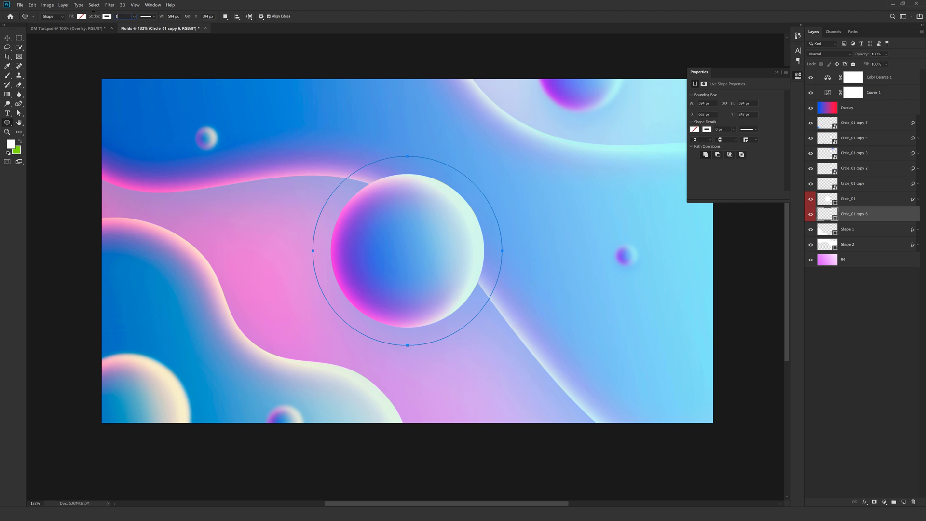
type("1")
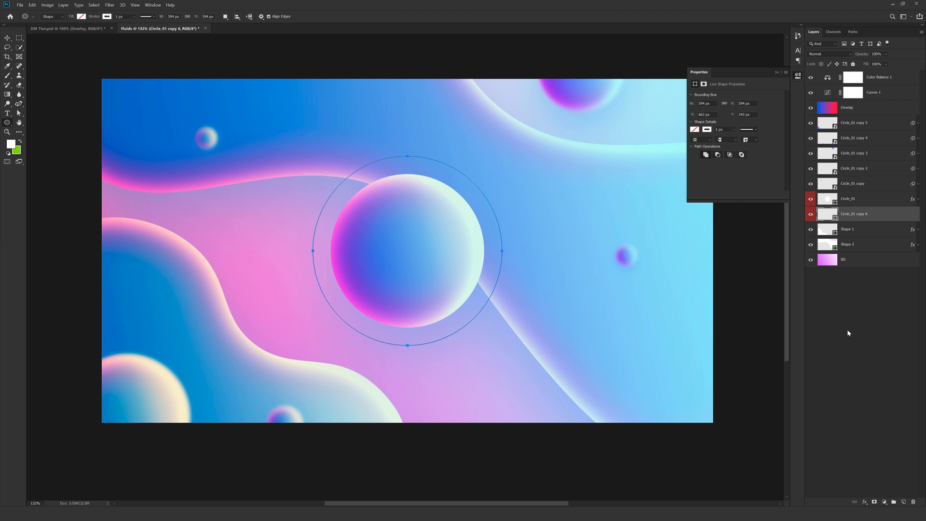
left_click(7, 37)
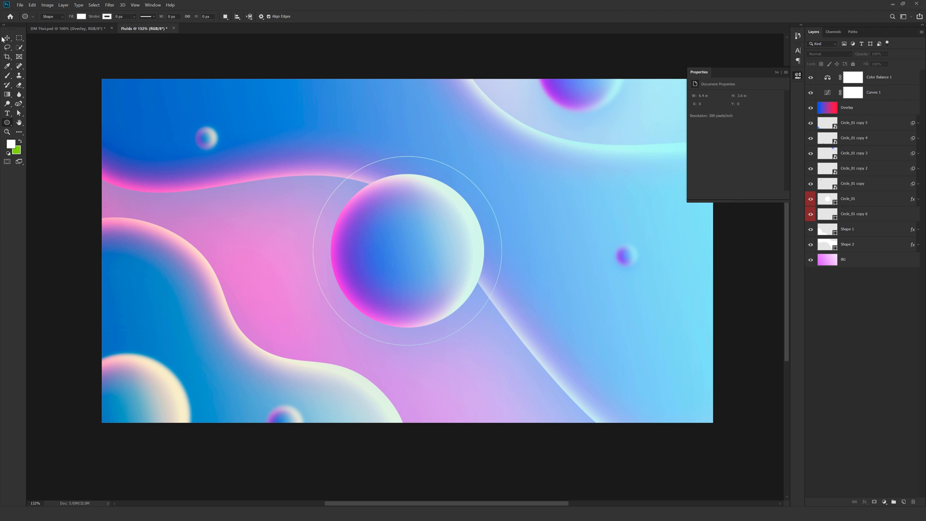
left_click(7, 37)
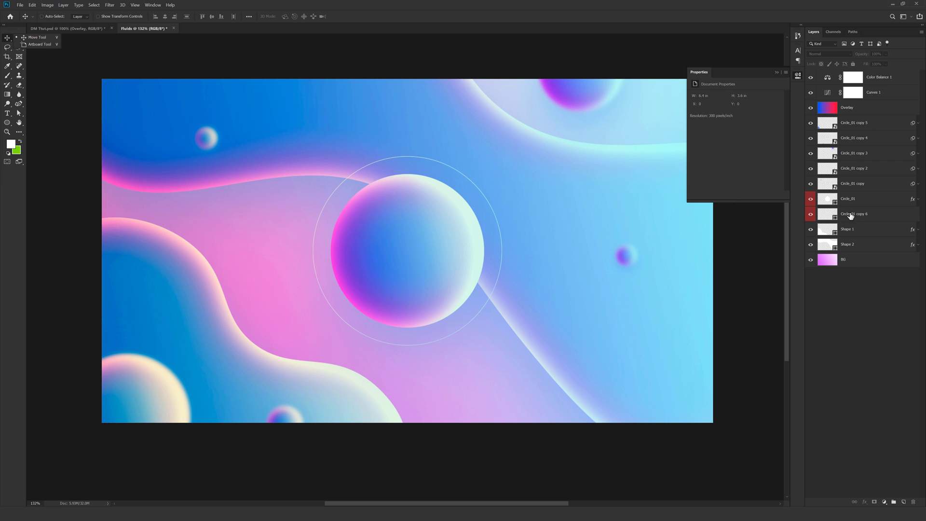
left_click(852, 213)
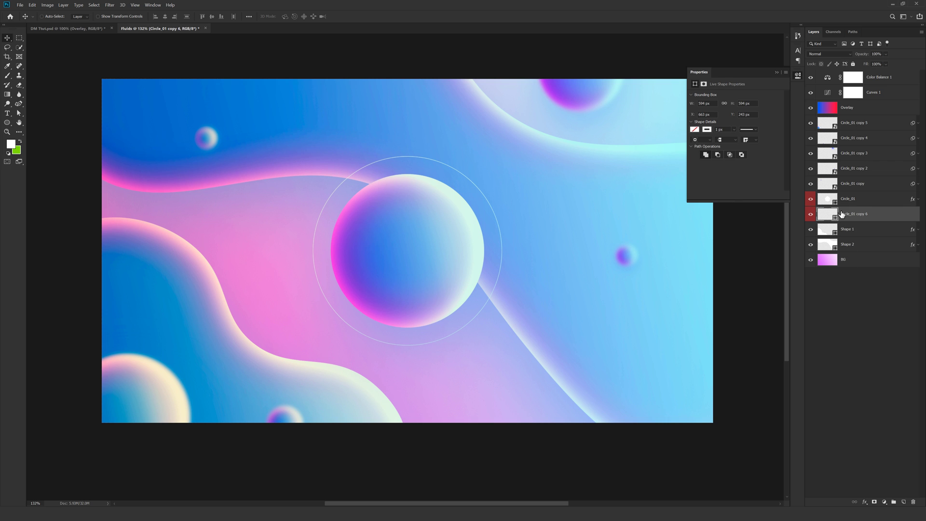
double_click(852, 213)
type("Line")
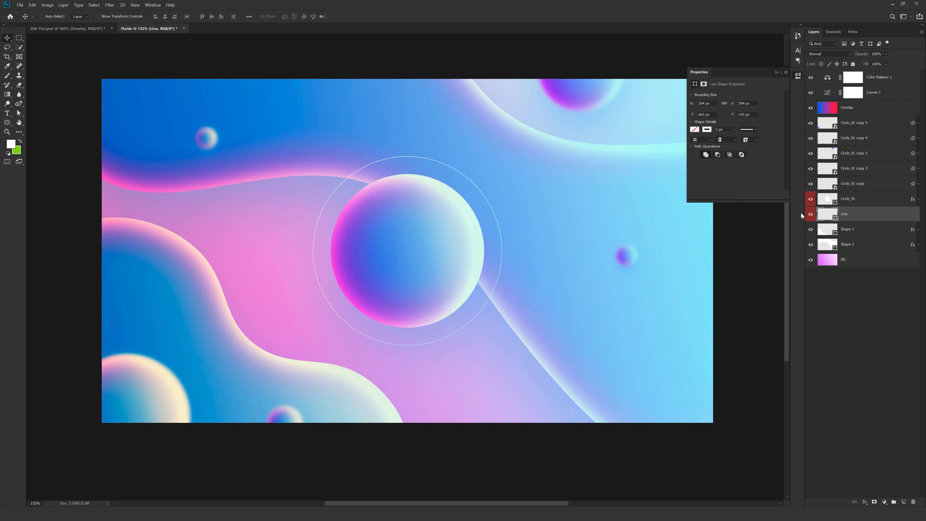
- Duplicate the Line ring into larger concentric ring copies
right_click(845, 213)
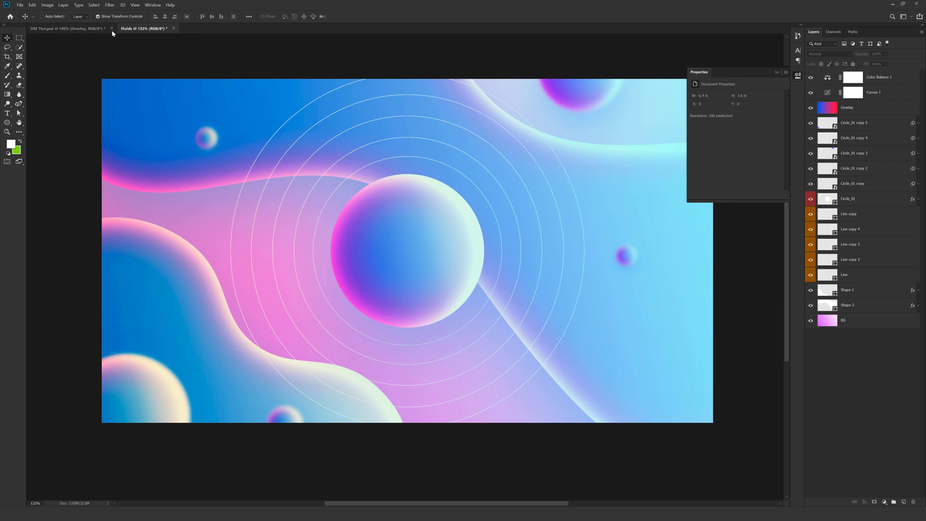
left_click(849, 213)
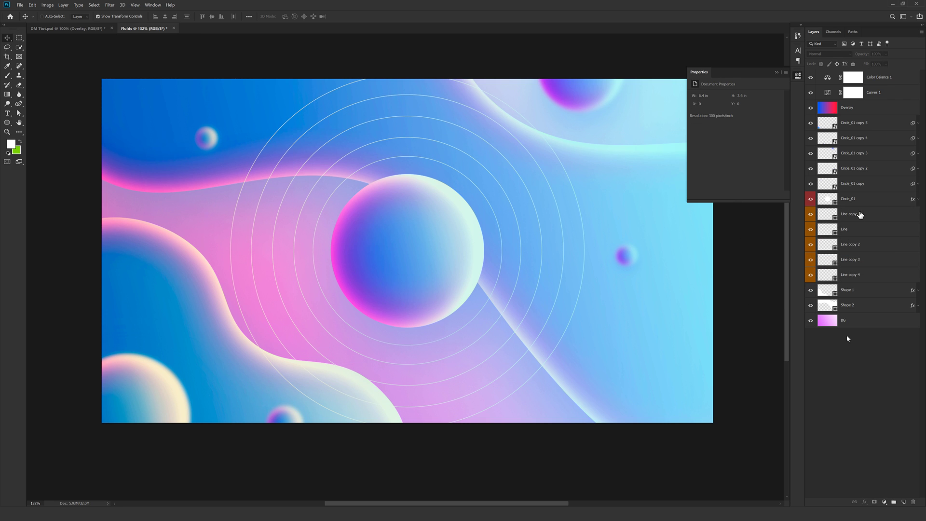
left_click(845, 229)
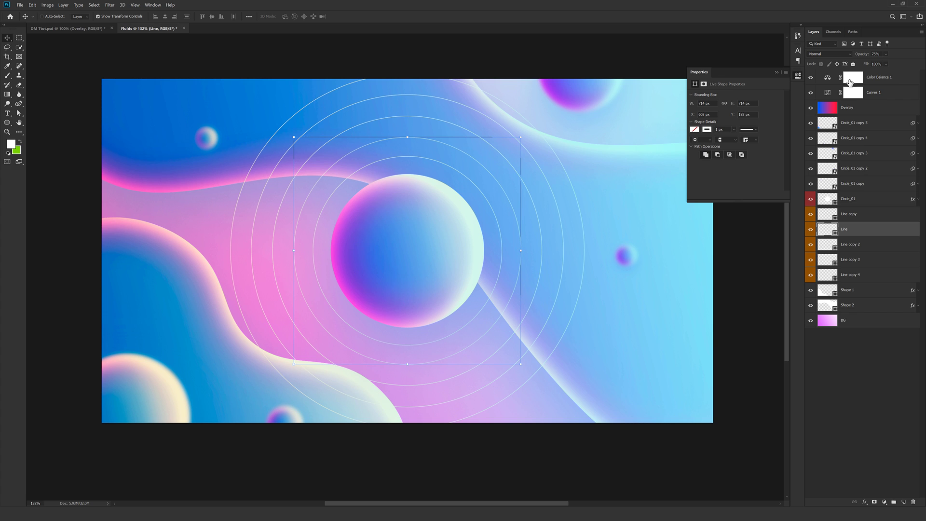
left_click(850, 244)
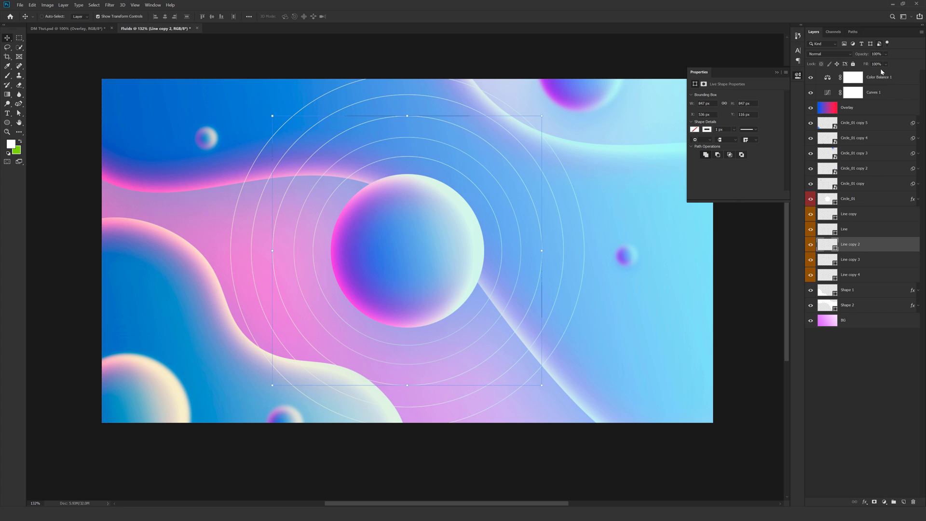
- Lower the opacity of the Line, Line copy 3 and Line copy 4 rings
triple_click(878, 54)
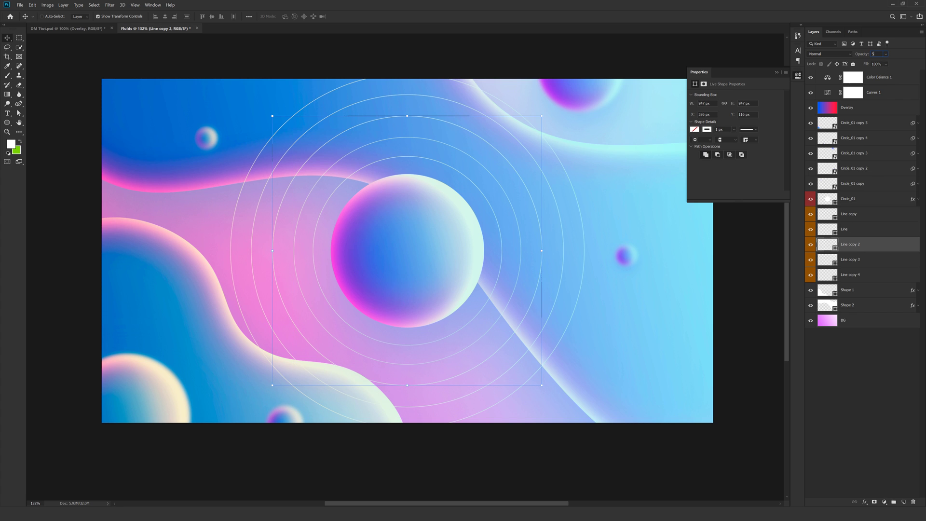
left_click(849, 259)
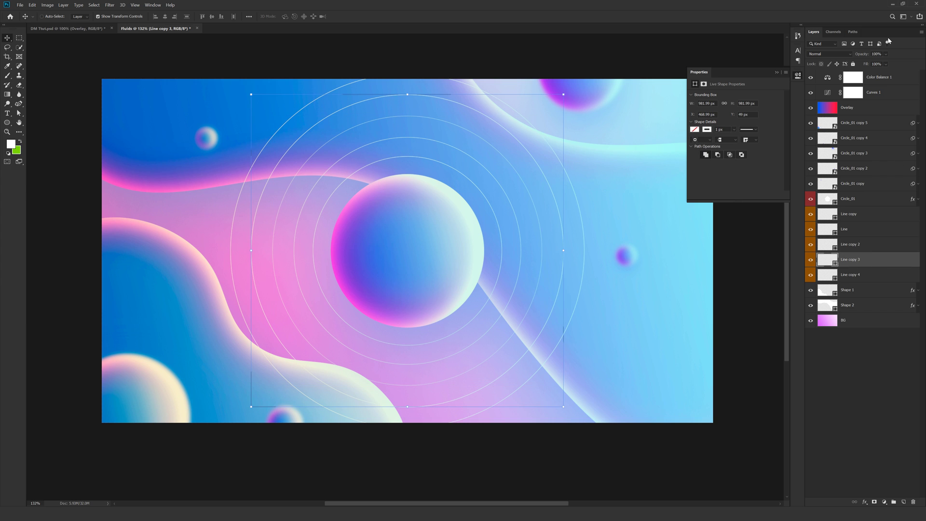
triple_click(876, 54)
type("30")
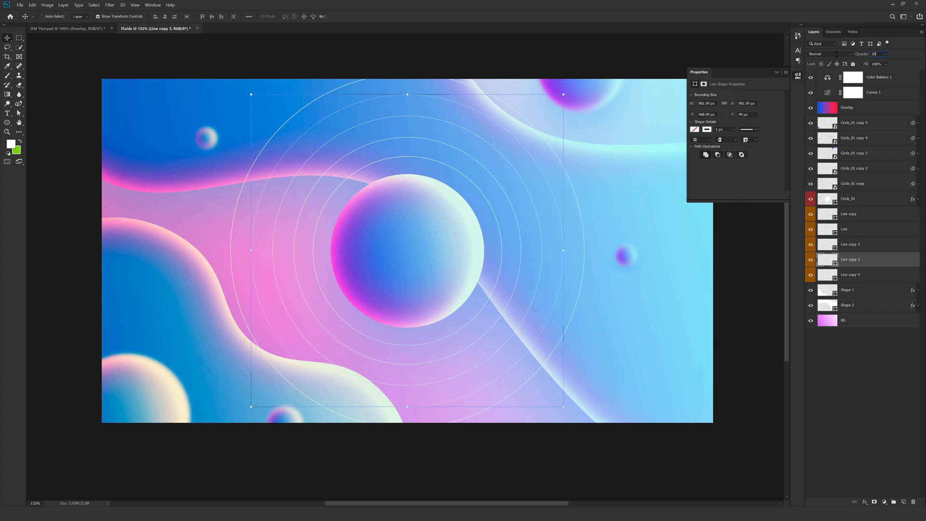
left_click(849, 274)
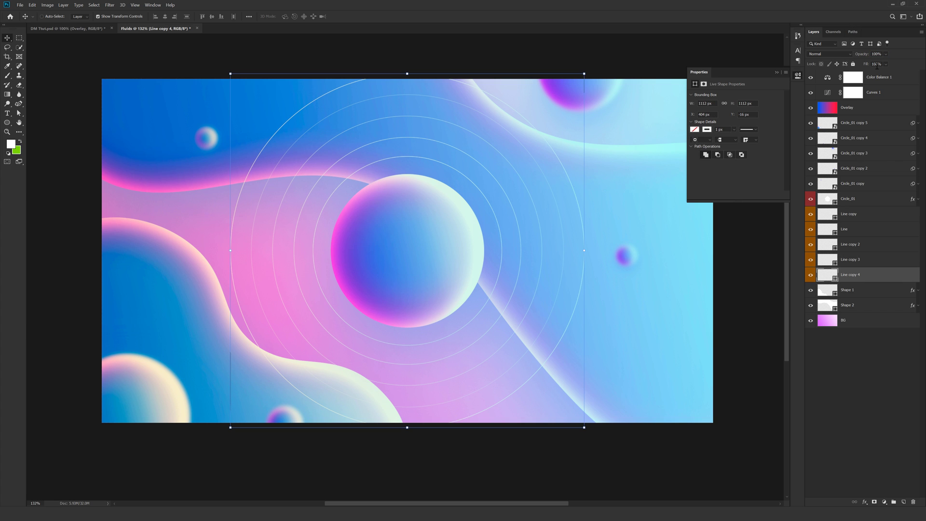
triple_click(878, 54)
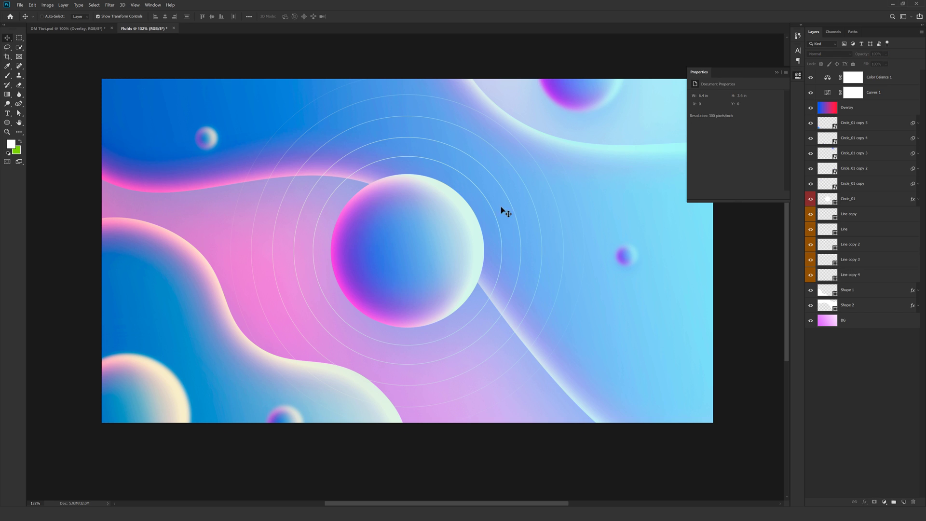
left_click(849, 274)
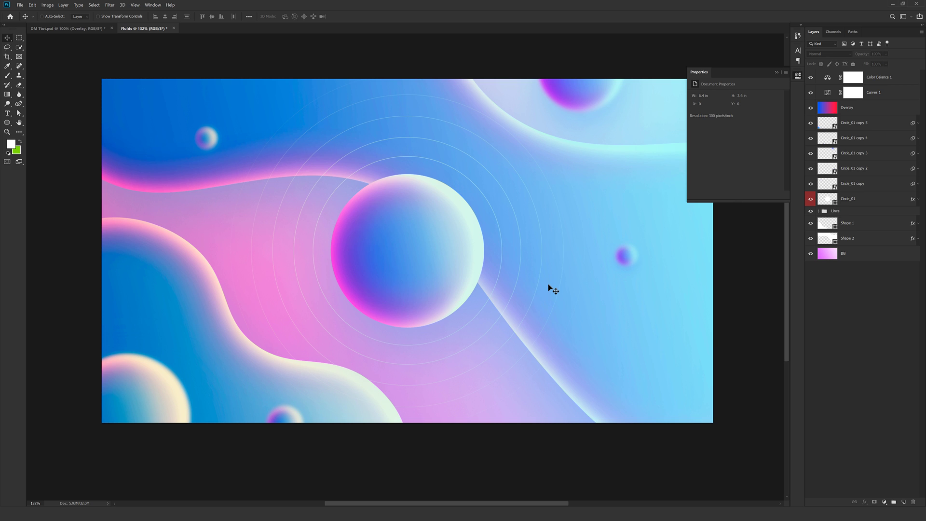
mouse_move(419, 264)
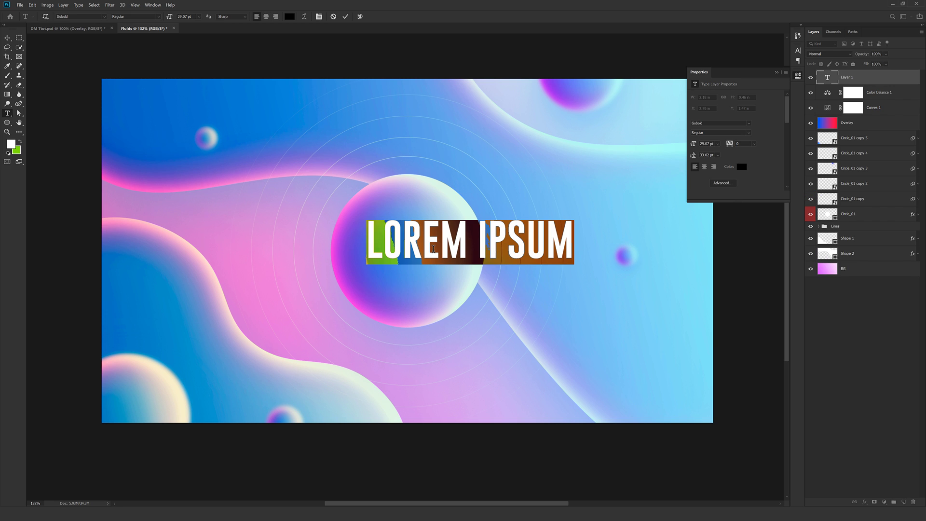
- Add the FLUIDS text layer centered on the sphere and colour it white
type("FLUIDS")
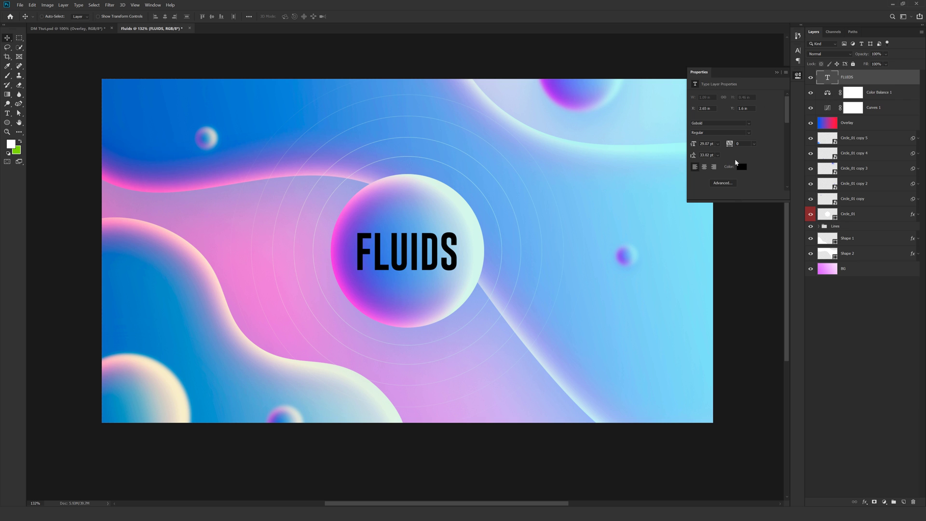
left_click(741, 166)
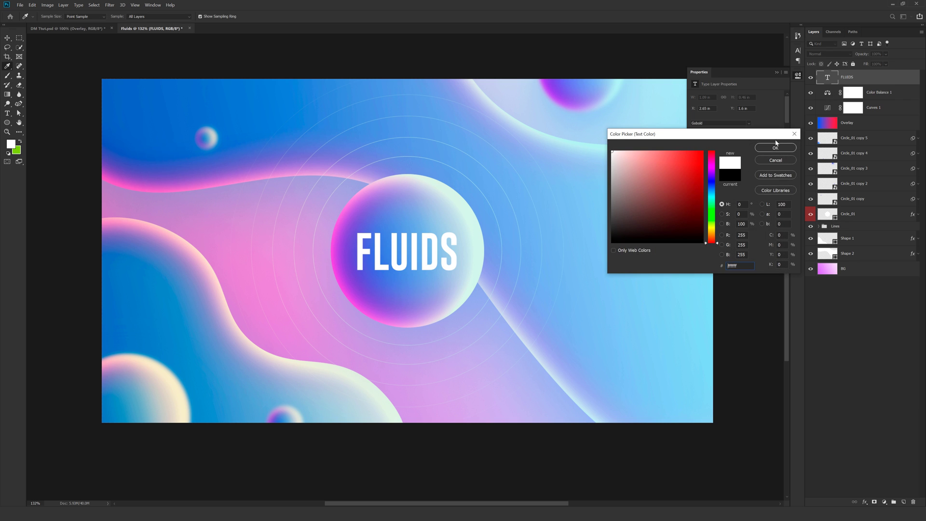
left_click(775, 147)
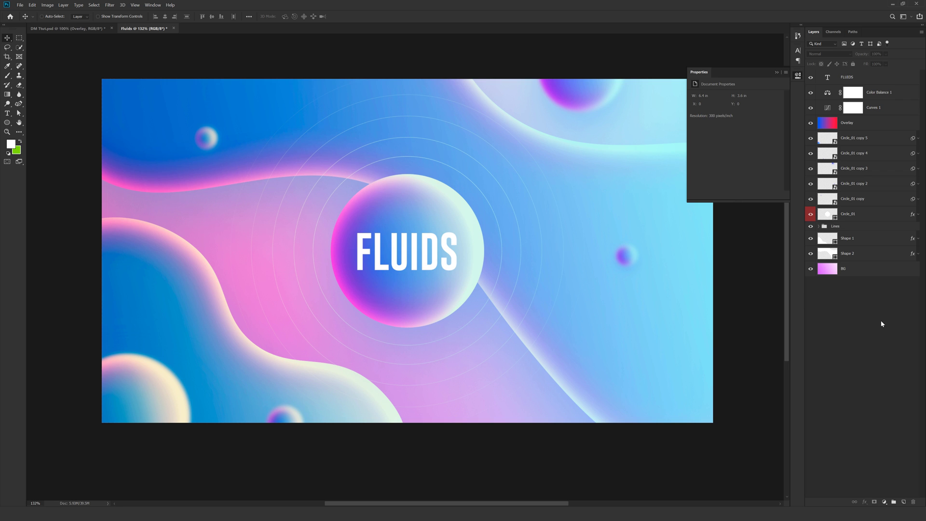
mouse_move(852, 248)
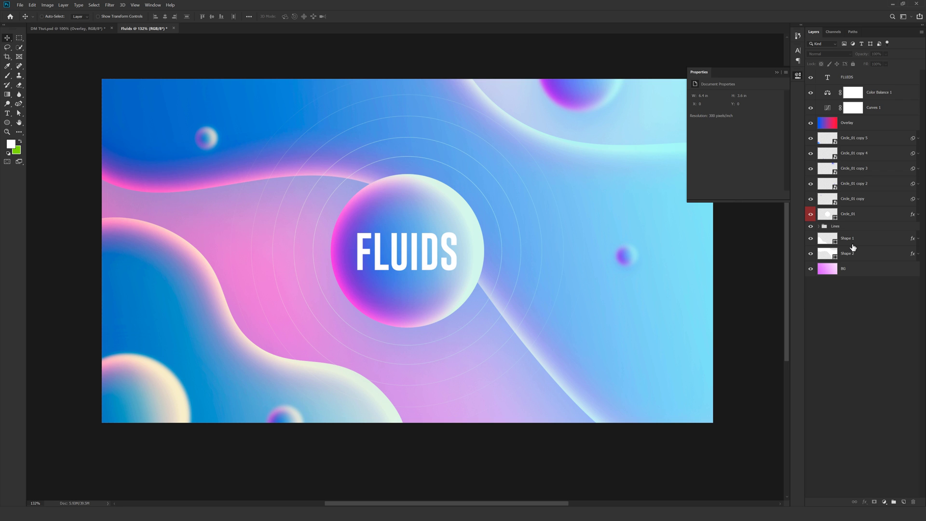